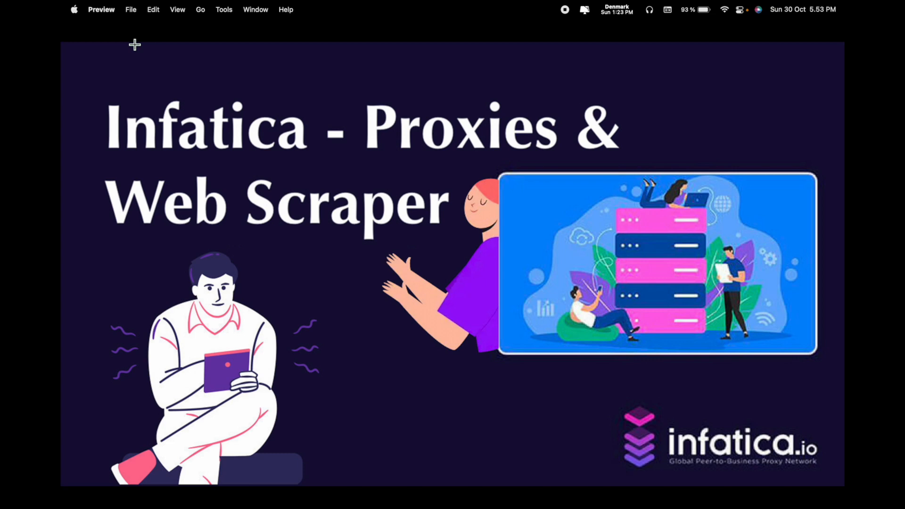
# Leave full screen and close the Infatica banner in Preview, then bring up the Research Rocks channel
pyautogui.click(133, 45)
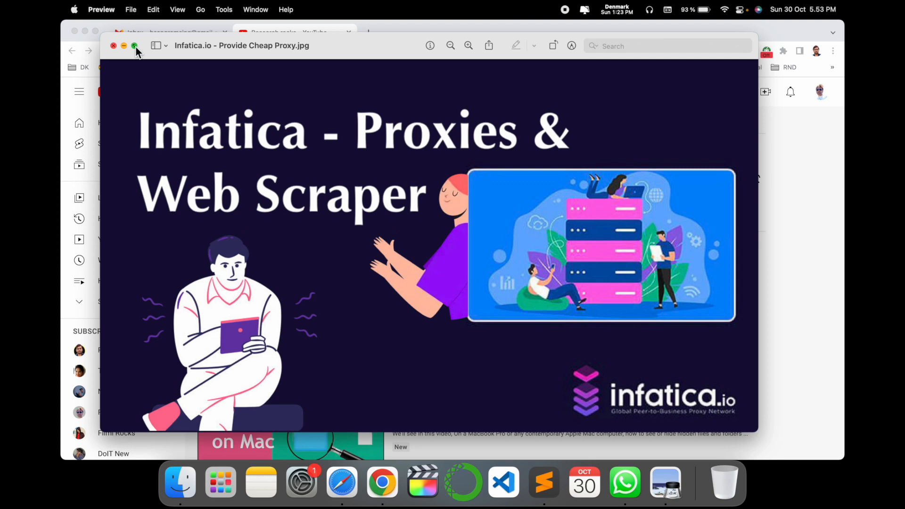
pyautogui.click(114, 45)
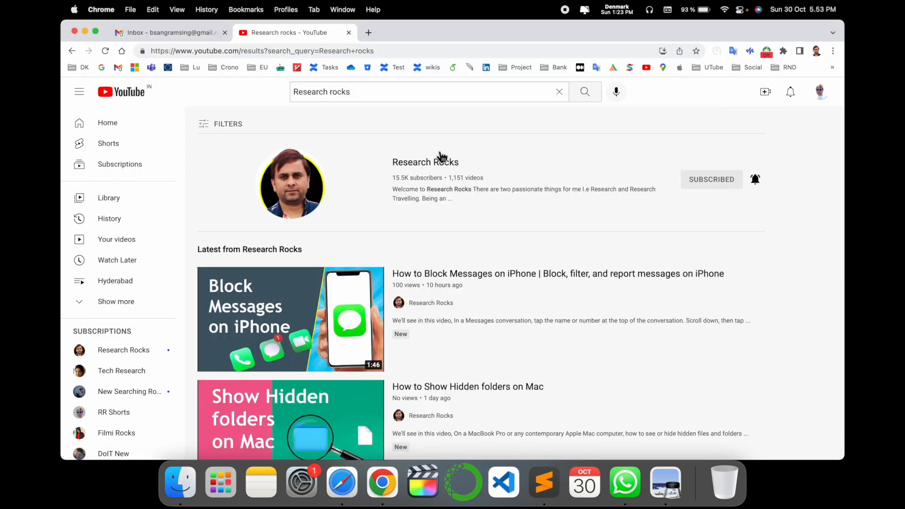
pyautogui.click(425, 161)
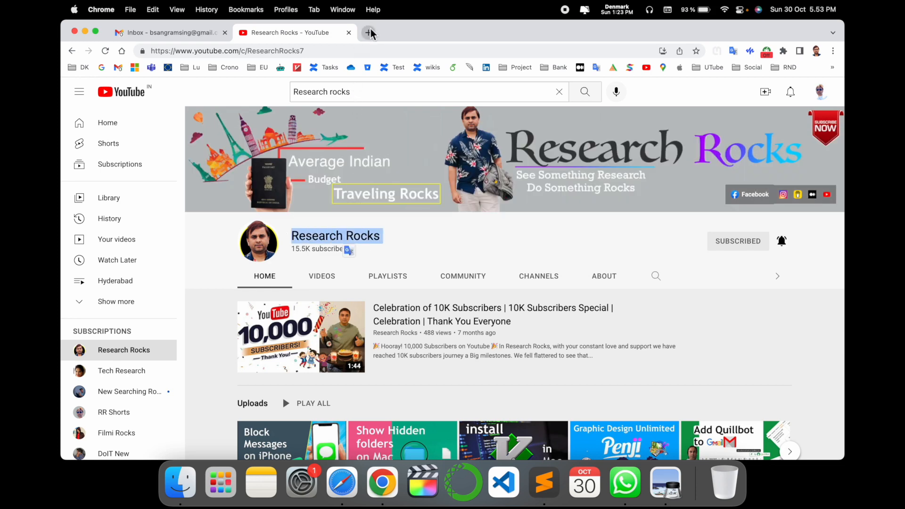
# In a new tab, search Google for 'infatica.io' and scroll through the results to the official site listing
pyautogui.click(370, 32)
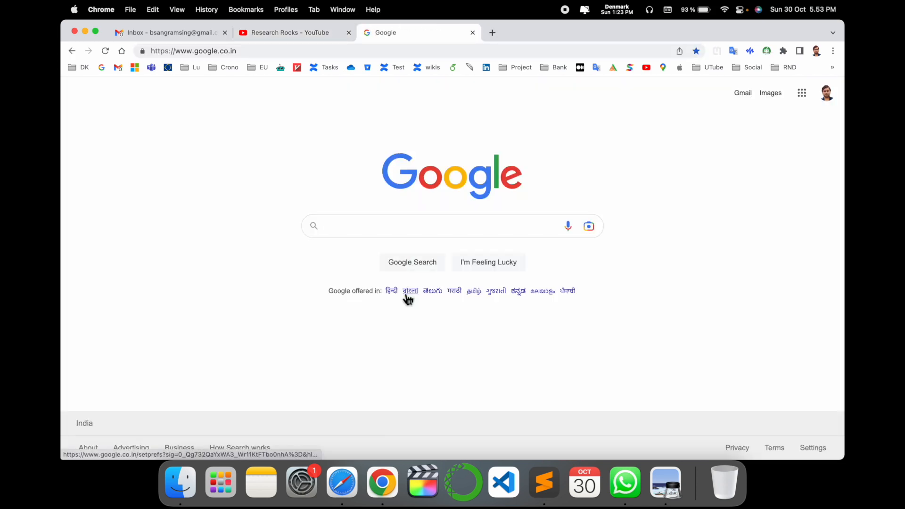
pyautogui.write('infatica.io')
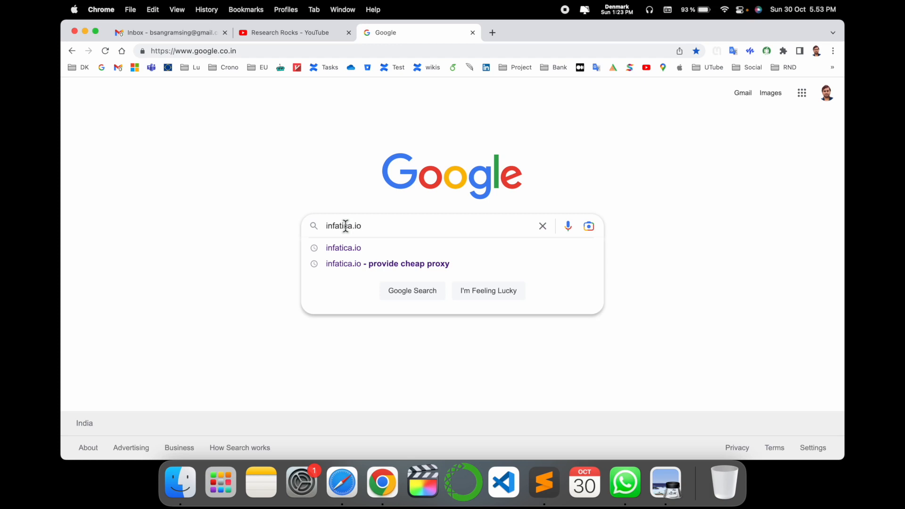
pyautogui.click(343, 248)
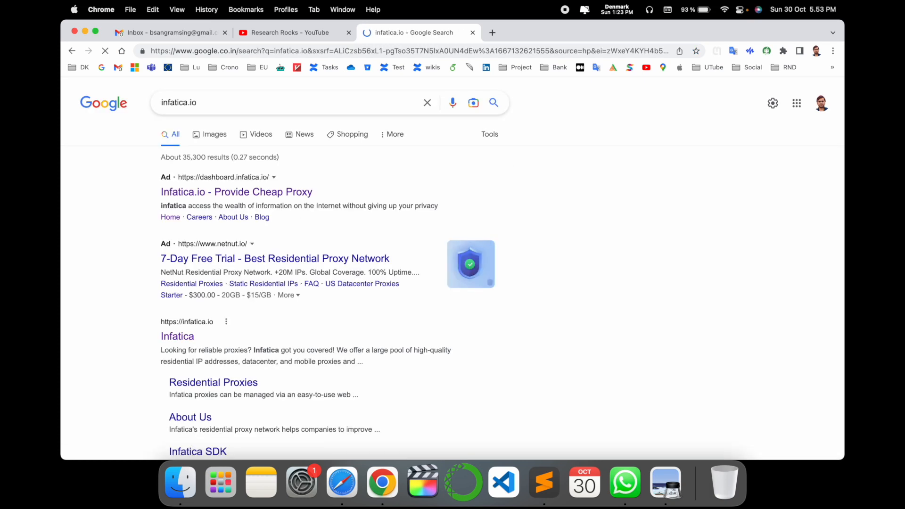
pyautogui.scroll(-3)
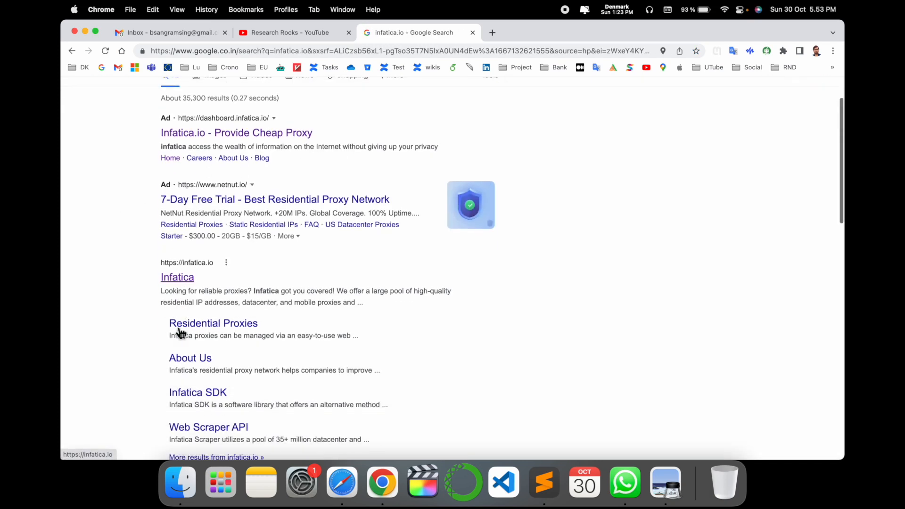
pyautogui.scroll(-3)
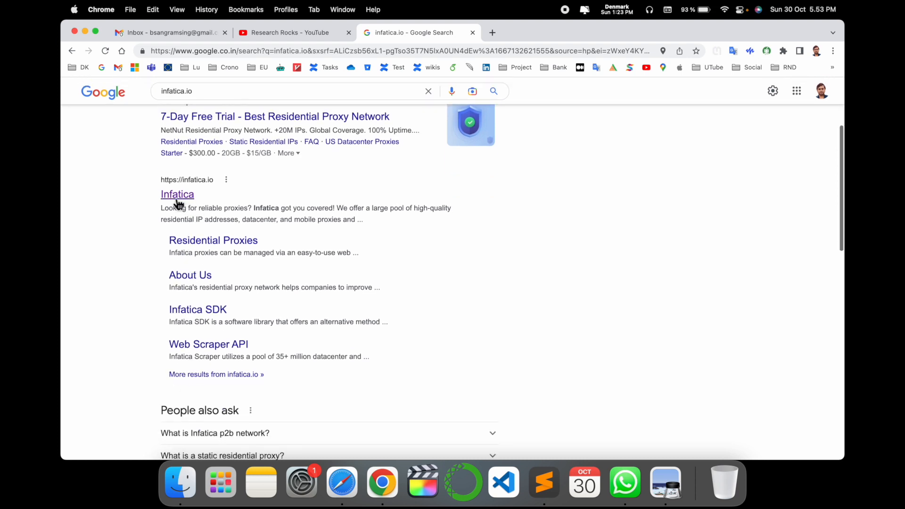
pyautogui.moveTo(224, 215)
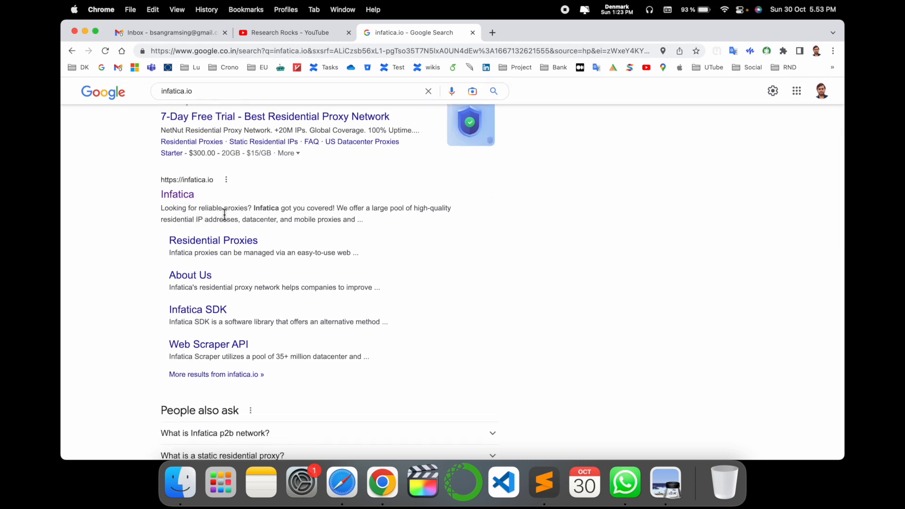
pyautogui.moveTo(288, 221)
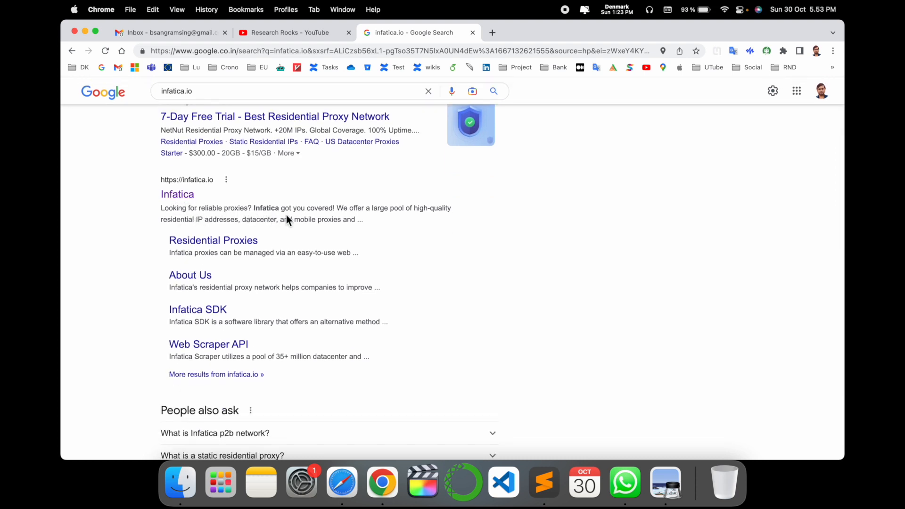
pyautogui.moveTo(381, 214)
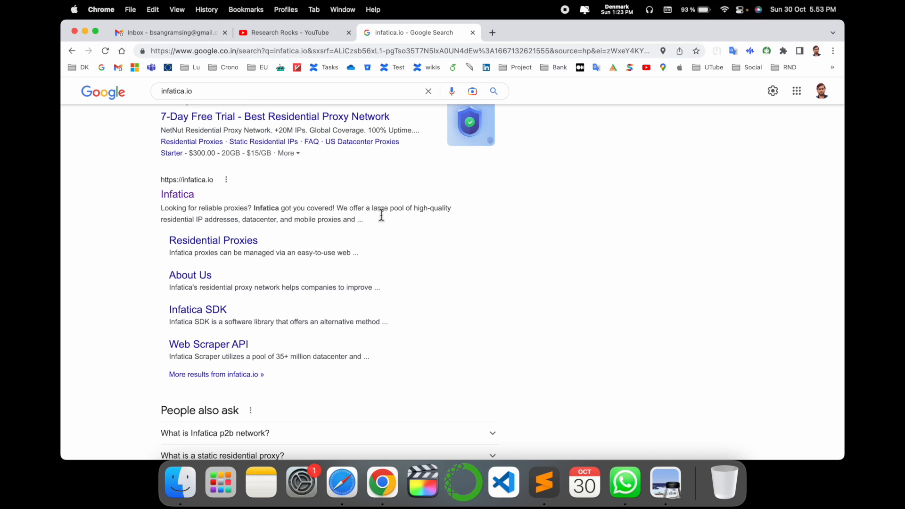
pyautogui.moveTo(435, 222)
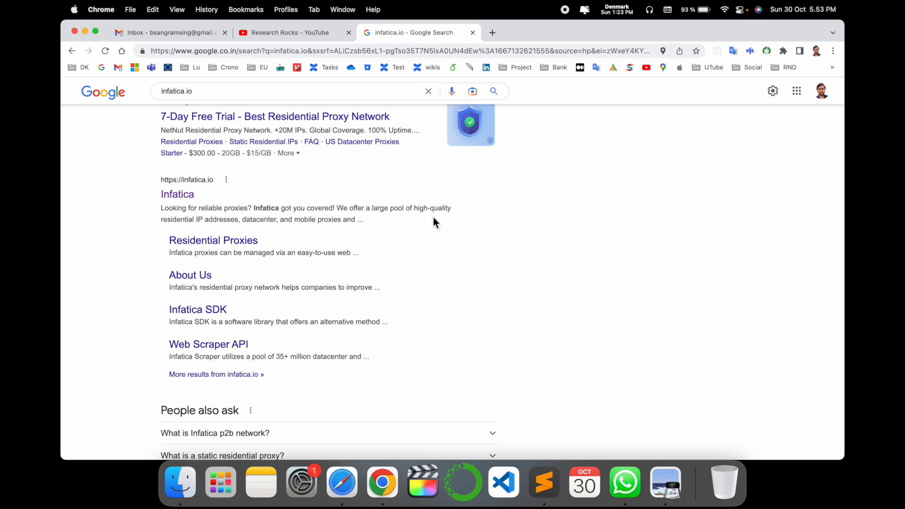
pyautogui.moveTo(186, 224)
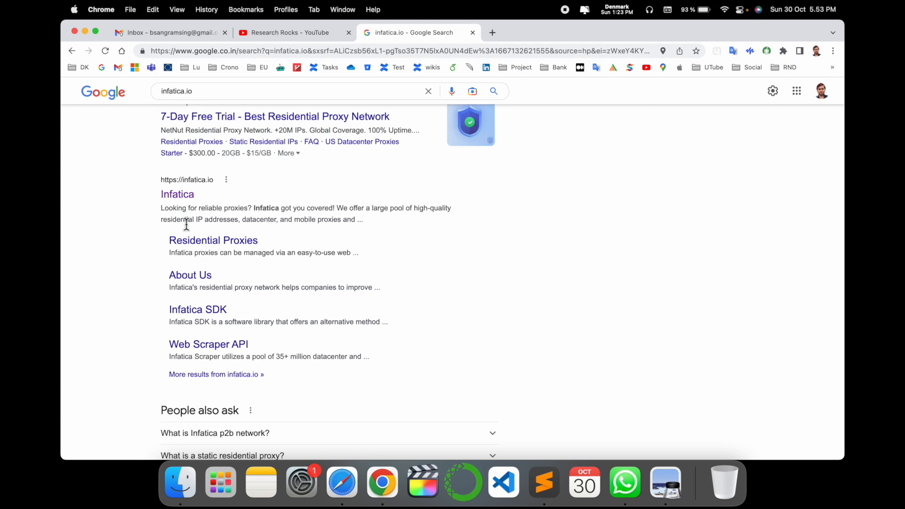
# Open the official Infatica homepage and scroll down to its Residential, Mobile, Web Scraper API and Rank Checker plans
pyautogui.click(177, 194)
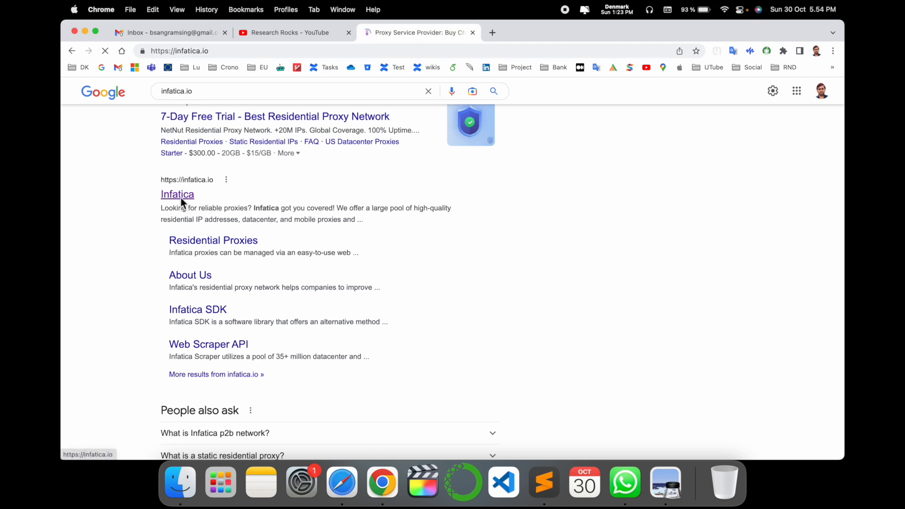
pyautogui.click(177, 194)
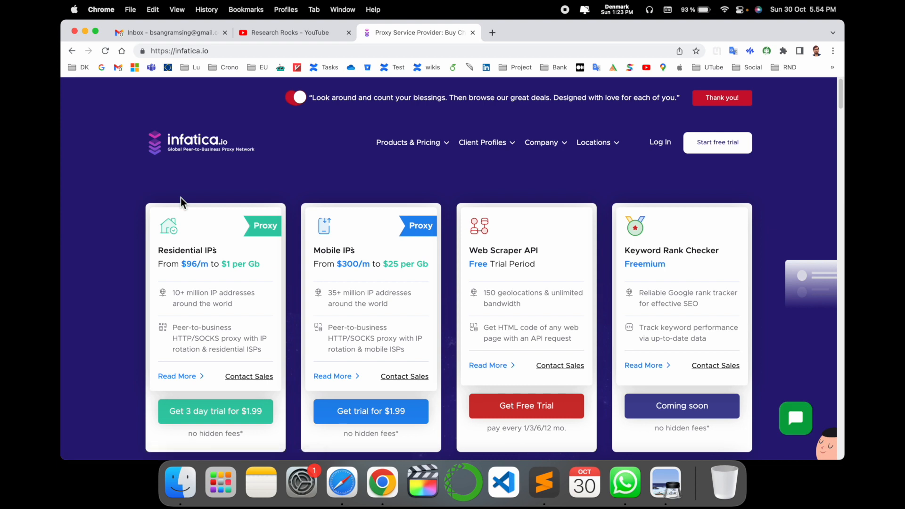
pyautogui.scroll(-3)
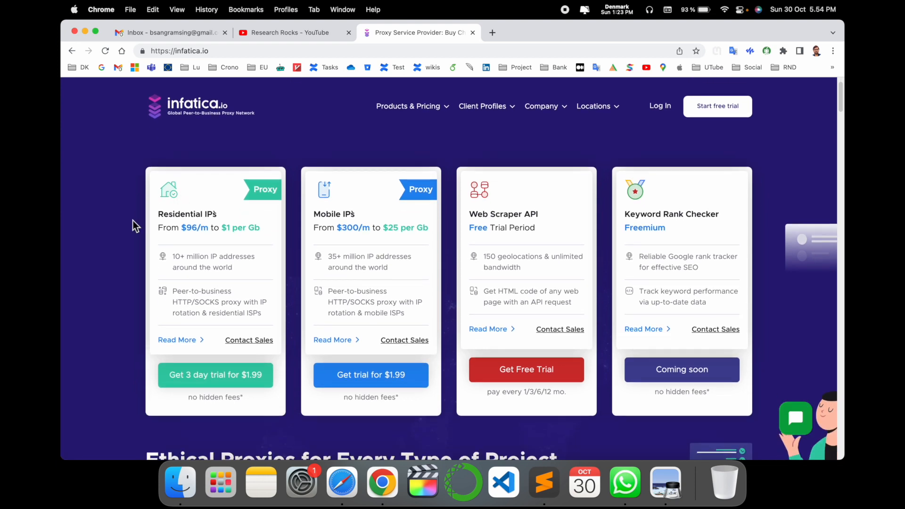
pyautogui.moveTo(171, 221)
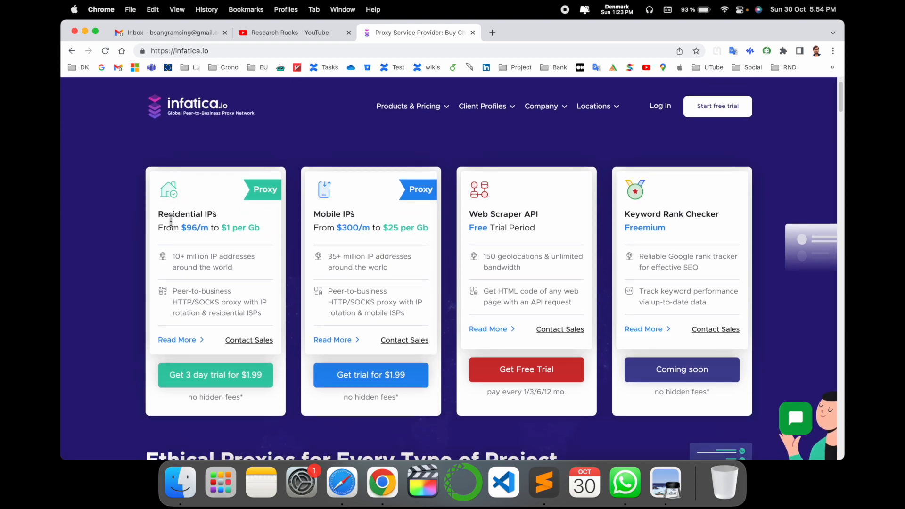
pyautogui.click(796, 418)
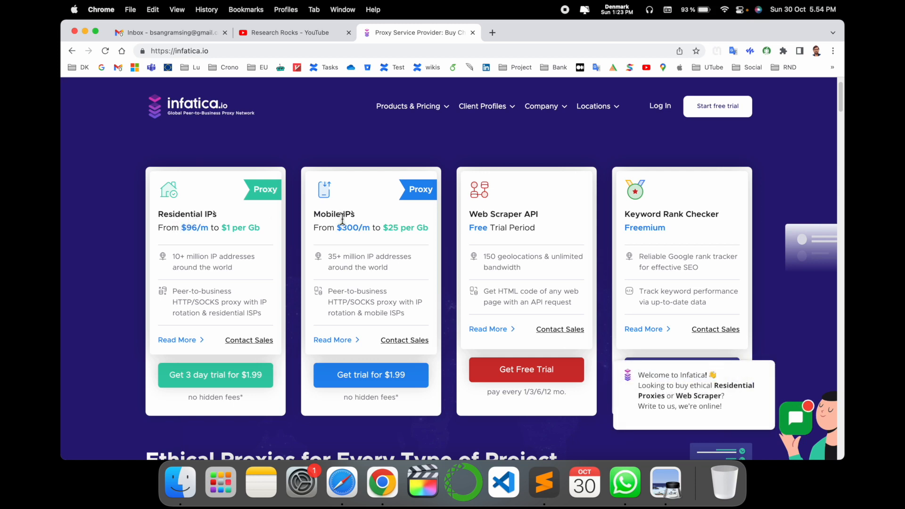
pyautogui.moveTo(516, 220)
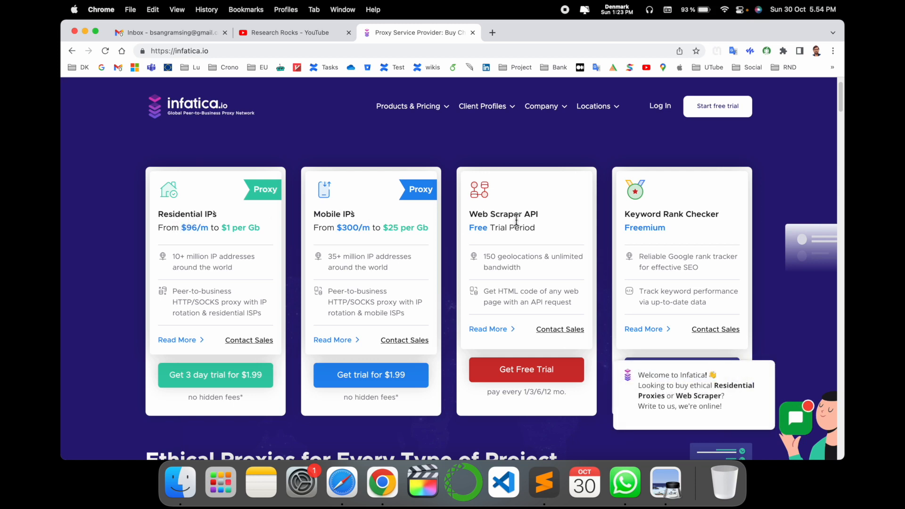
pyautogui.moveTo(665, 233)
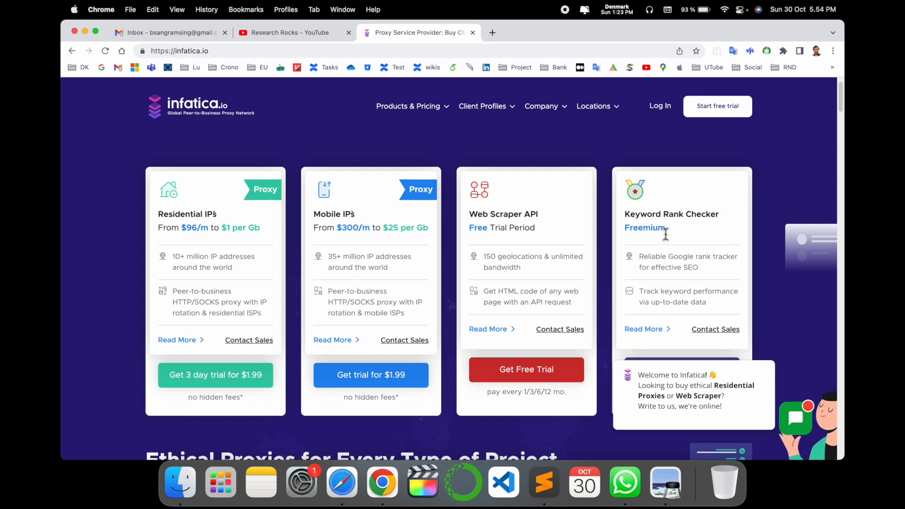
pyautogui.scroll(-3)
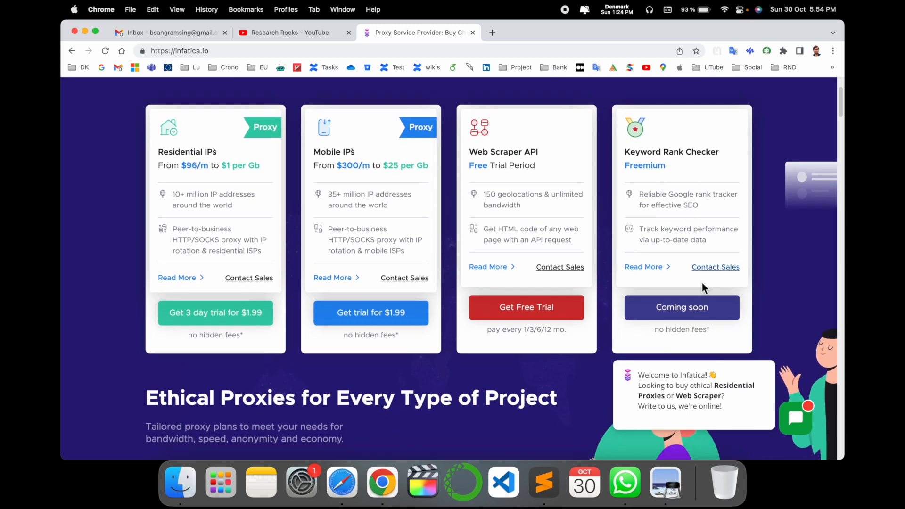
pyautogui.moveTo(215, 312)
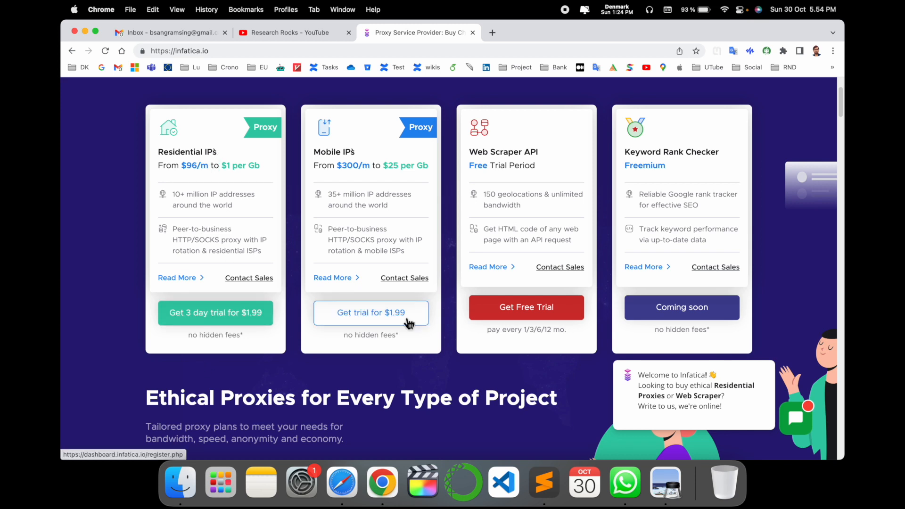
pyautogui.moveTo(509, 148)
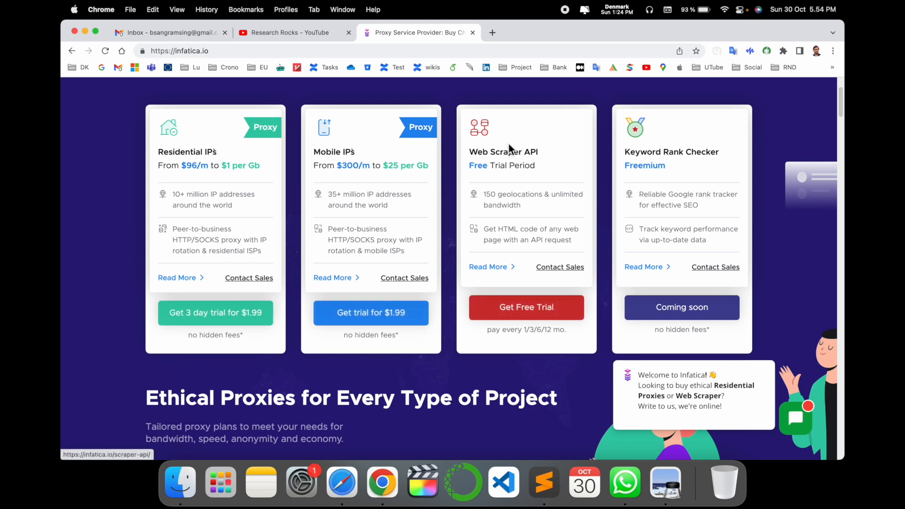
pyautogui.moveTo(515, 345)
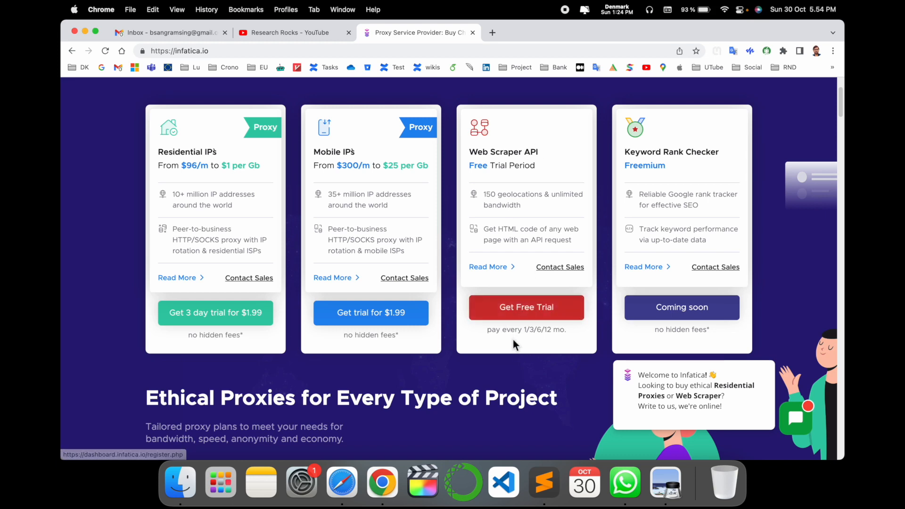
pyautogui.scroll(-3)
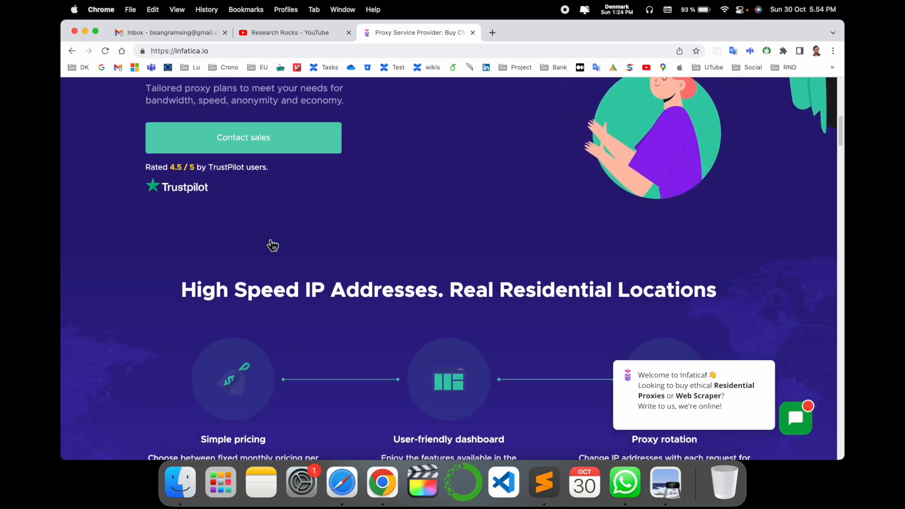
pyautogui.scroll(-3)
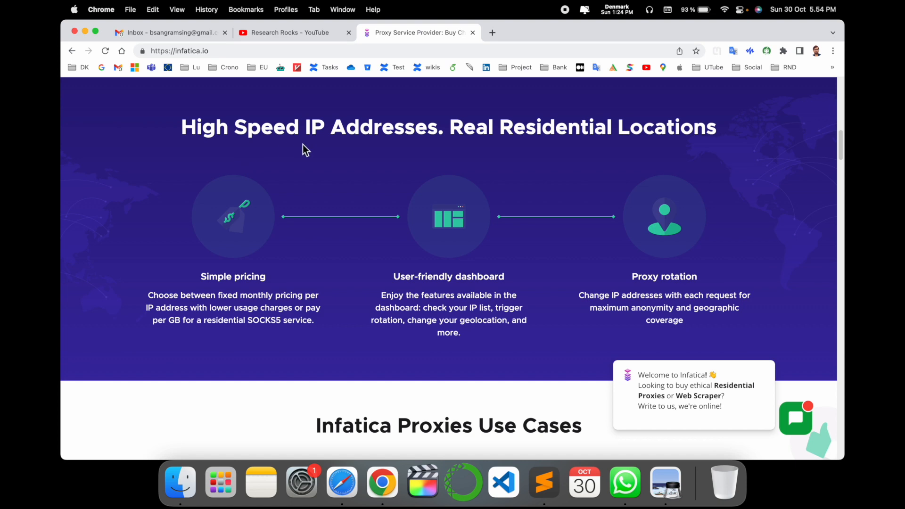
pyautogui.moveTo(546, 162)
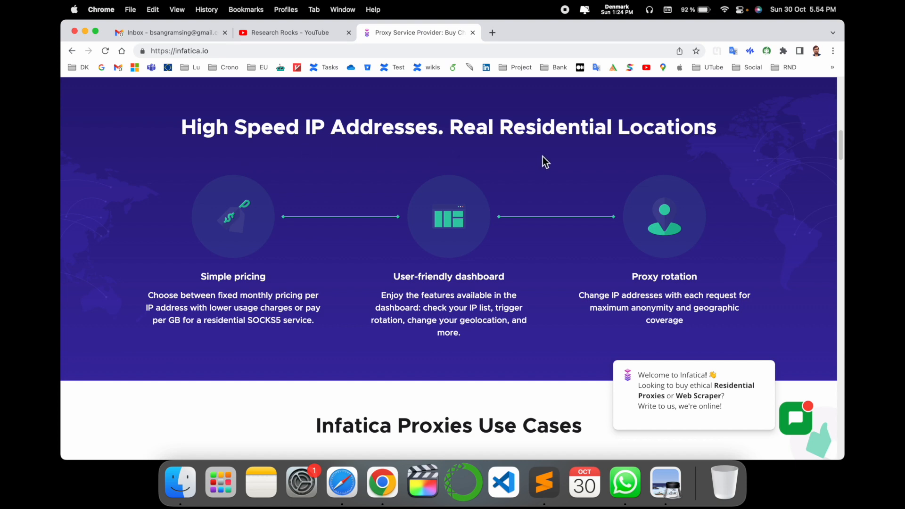
pyautogui.scroll(-3)
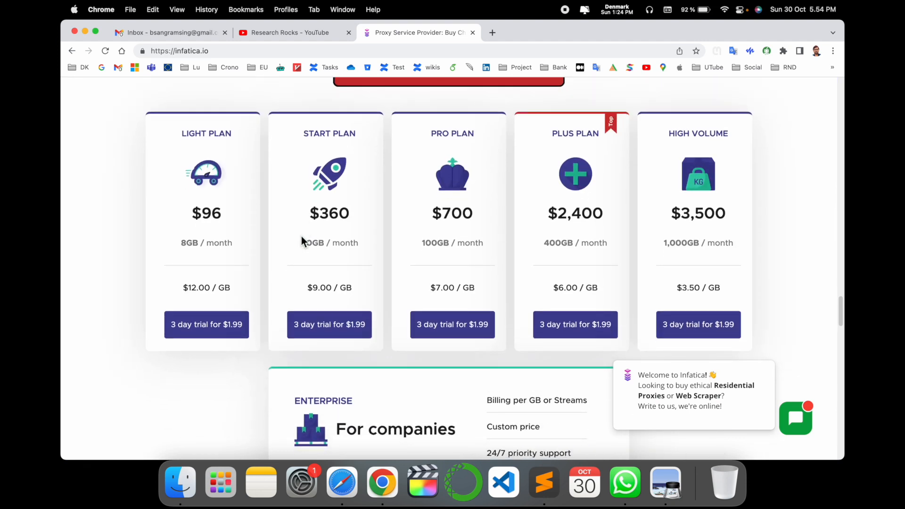
pyautogui.scroll(3)
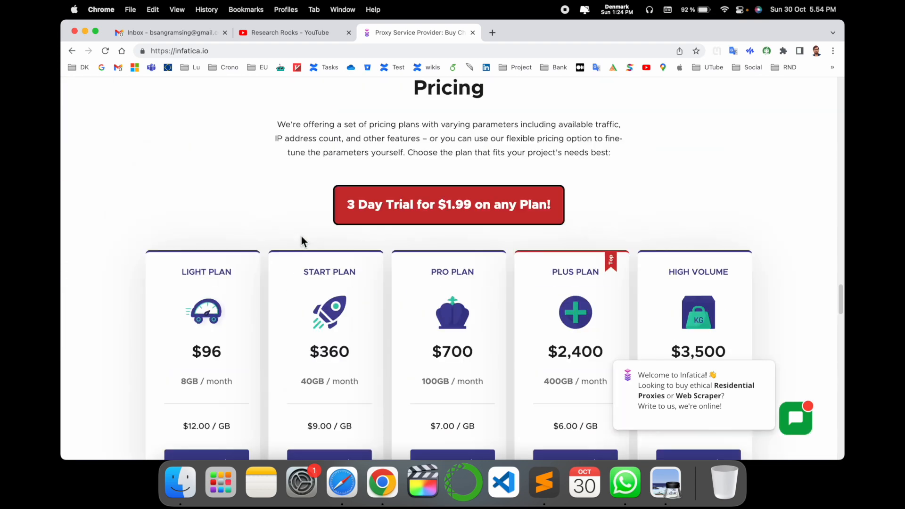
pyautogui.scroll(-3)
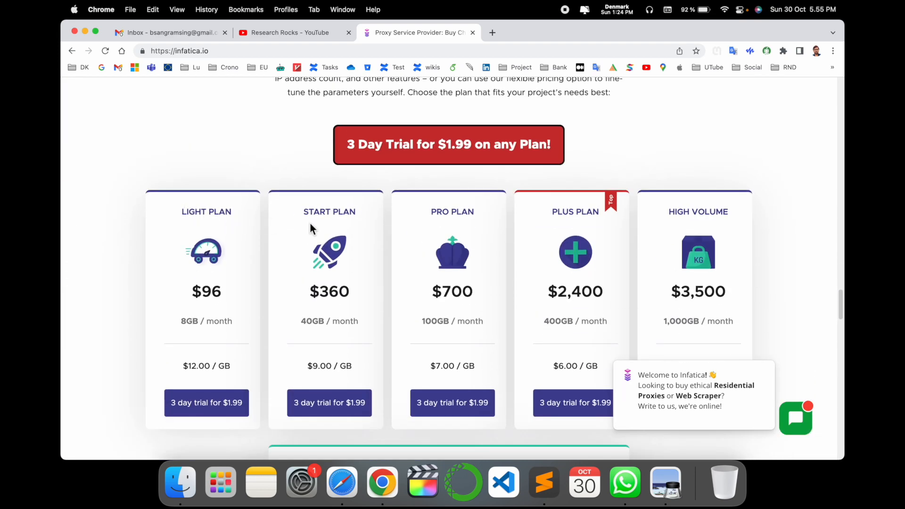
pyautogui.moveTo(620, 242)
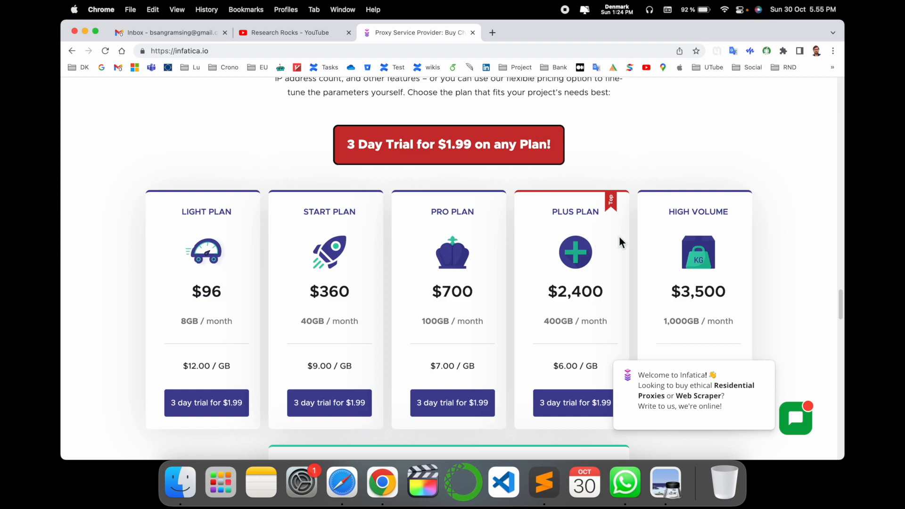
pyautogui.scroll(-3)
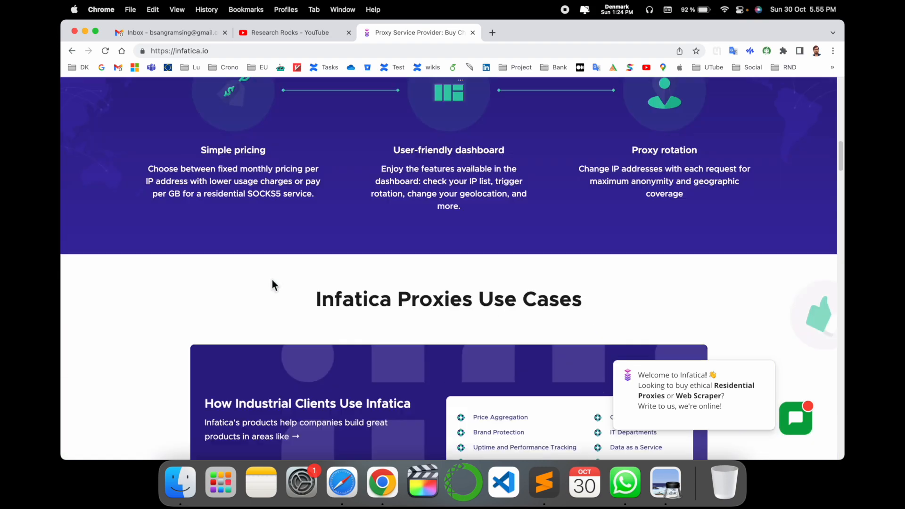
# Return to the homepage header and start the free trial to reach the Create an Account page
pyautogui.scroll(3)
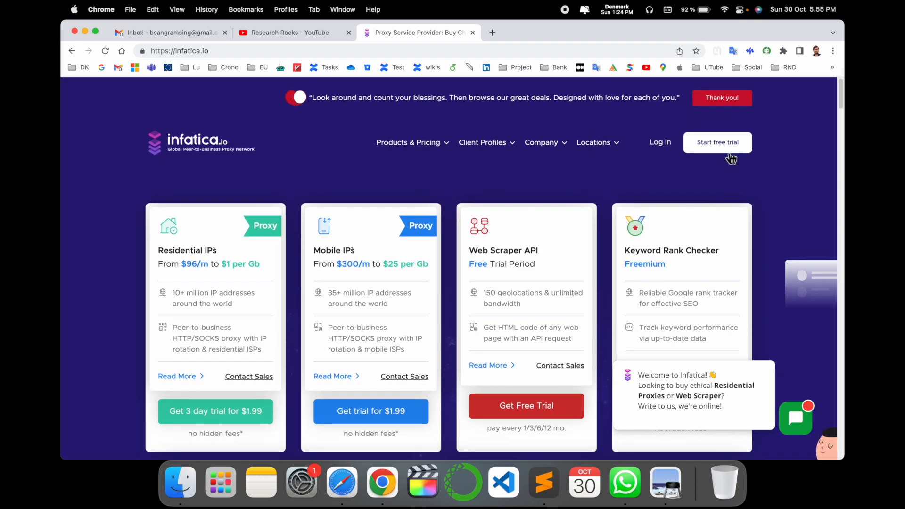
pyautogui.moveTo(717, 142)
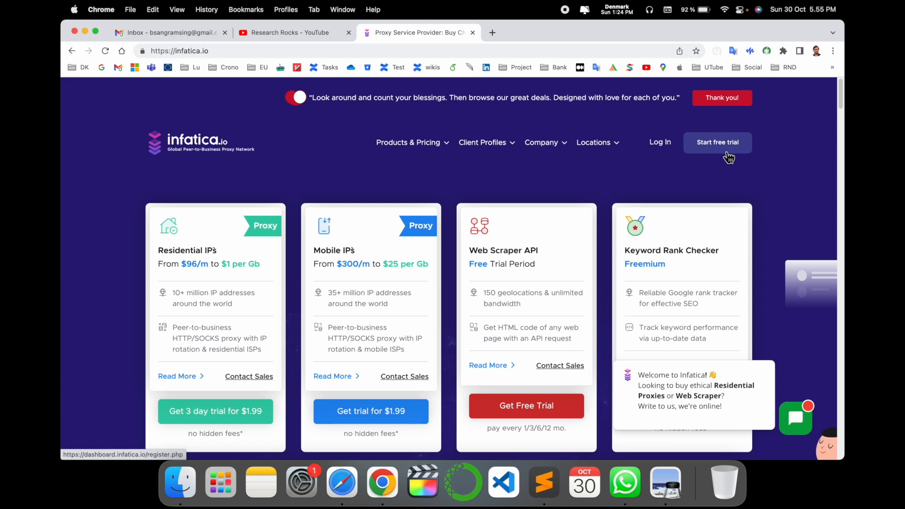
pyautogui.click(718, 142)
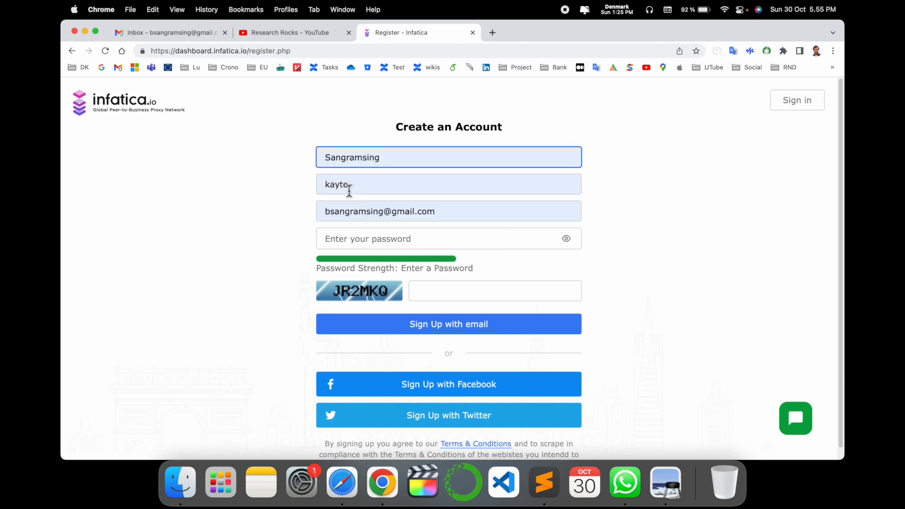
# Complete the sign-up form with the password and captcha code JR2MKQ and create the account
pyautogui.click(448, 238)
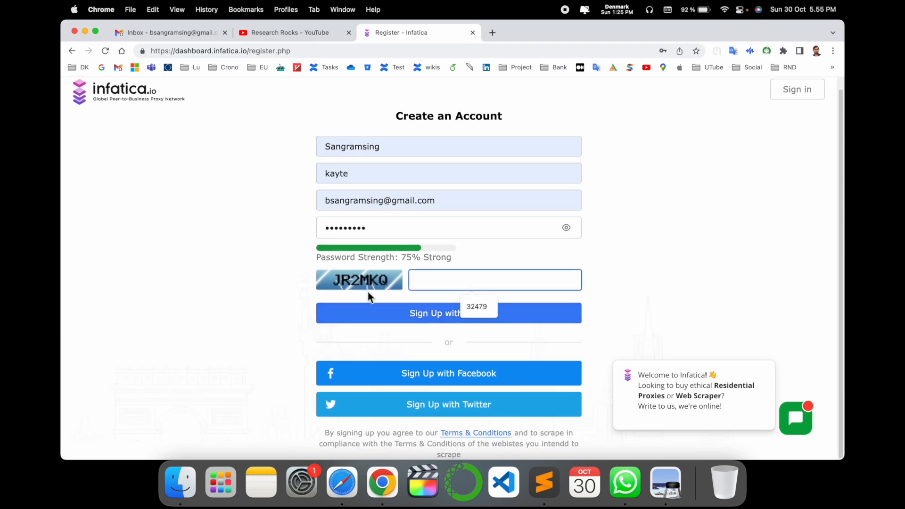
pyautogui.write('JR2MKQ')
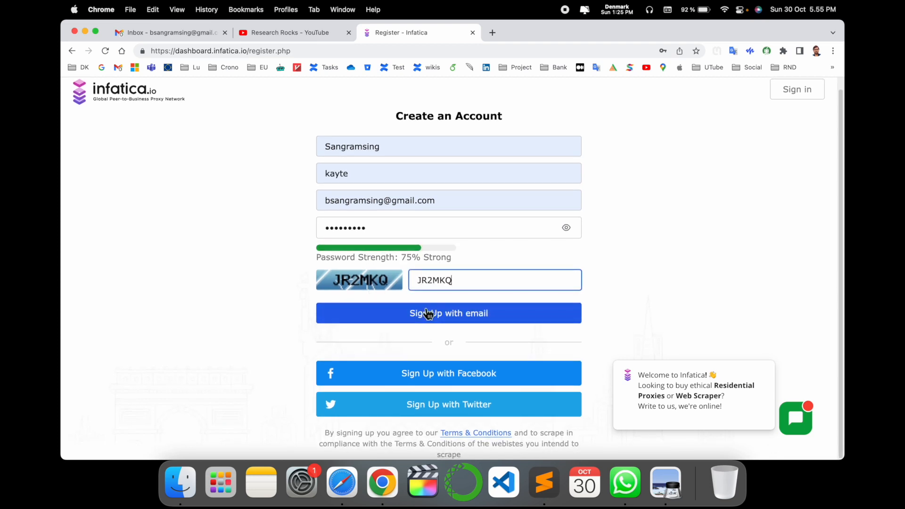
pyautogui.click(449, 313)
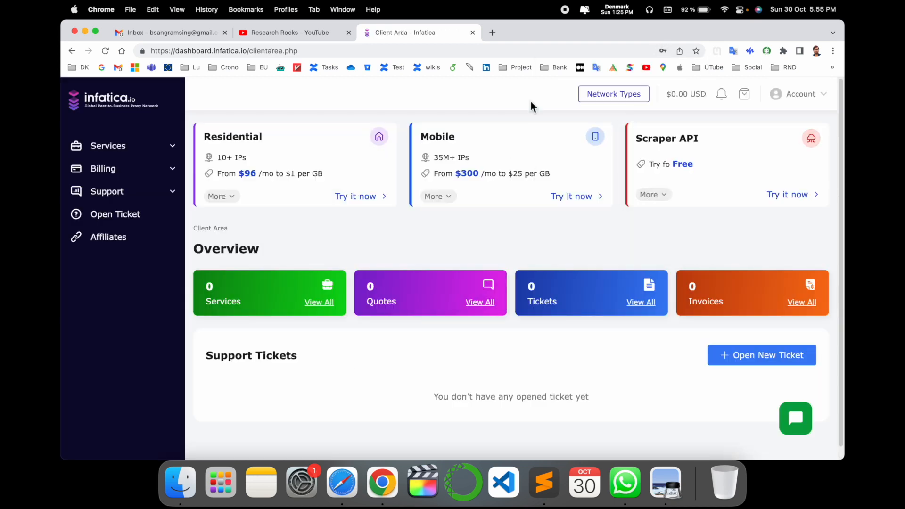
# Browse the Services and Support sidebar sections, collapse them, and start the Infatica bot chat
pyautogui.click(108, 146)
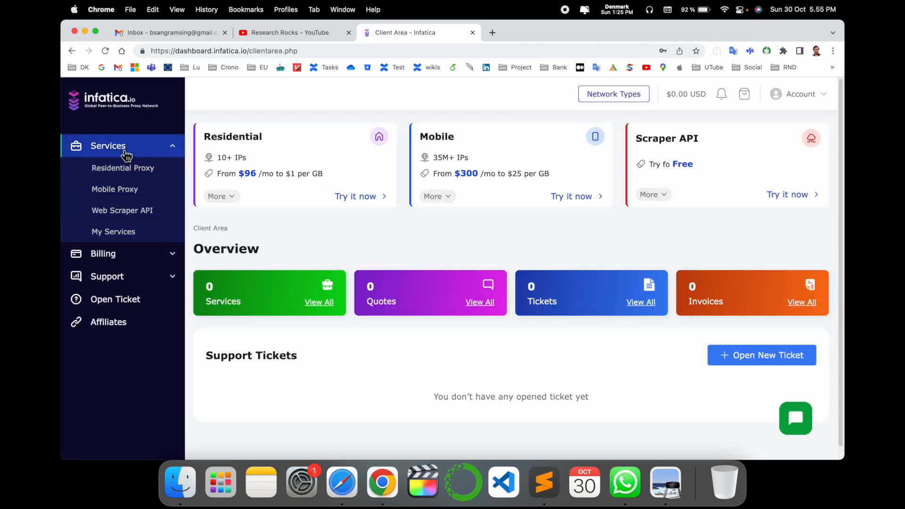
pyautogui.moveTo(115, 188)
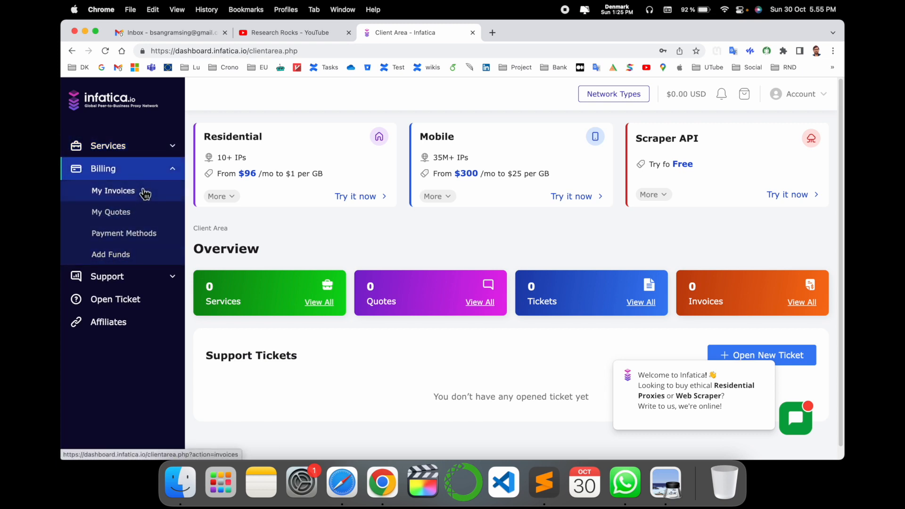
pyautogui.click(107, 276)
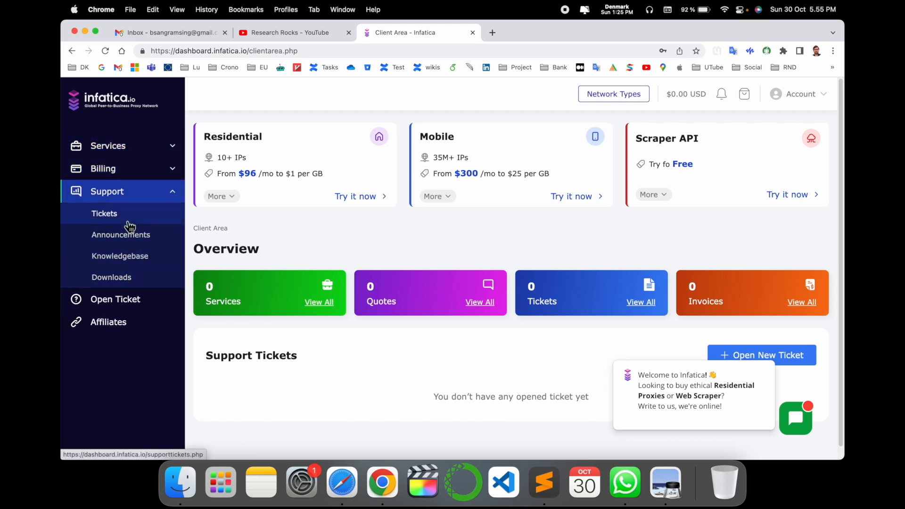
pyautogui.click(107, 192)
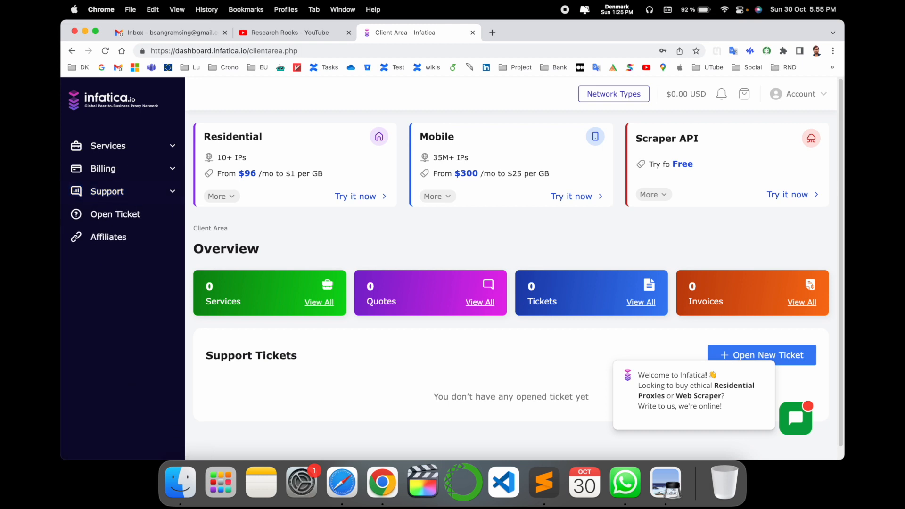
pyautogui.click(796, 418)
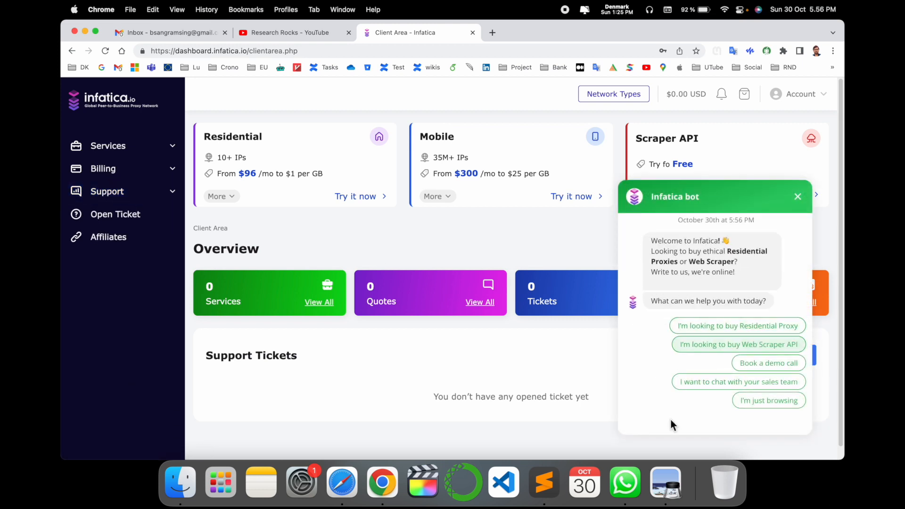
pyautogui.moveTo(738, 332)
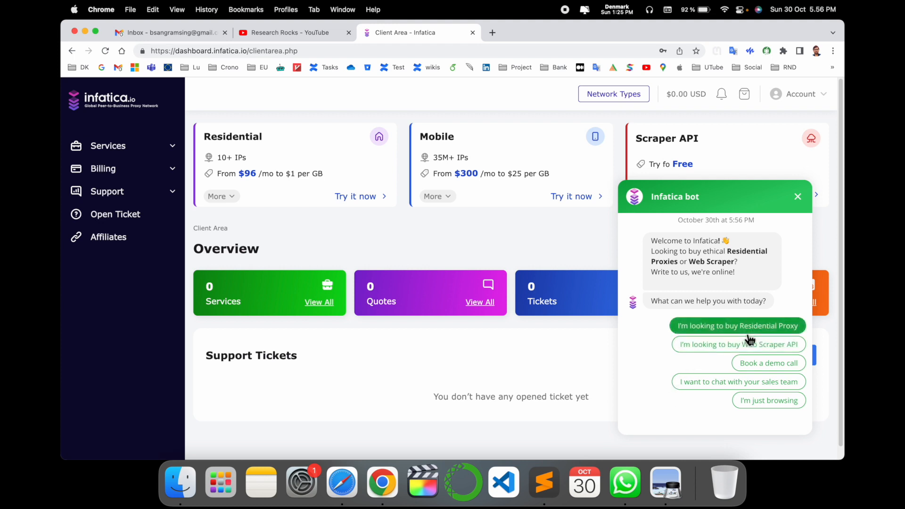
# Tell the bot you're looking to buy Residential Proxy and begin replying to its name question
pyautogui.click(737, 326)
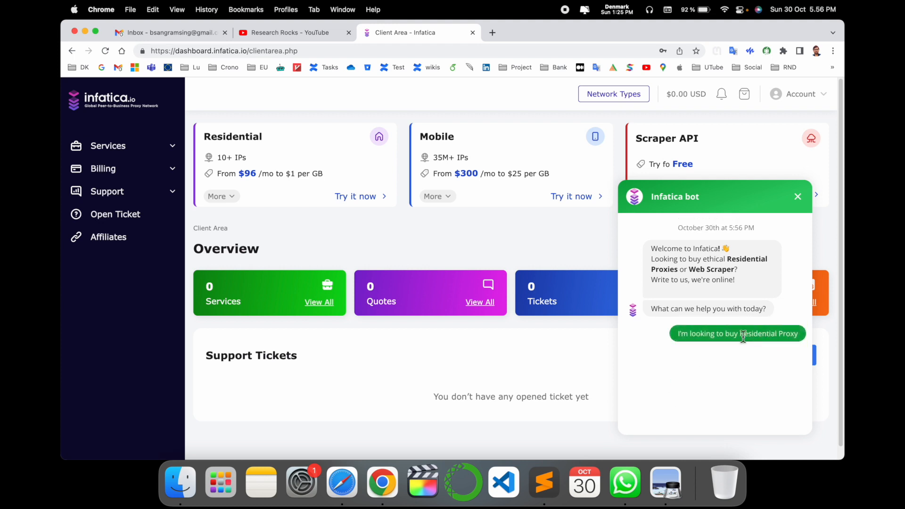
pyautogui.click(738, 333)
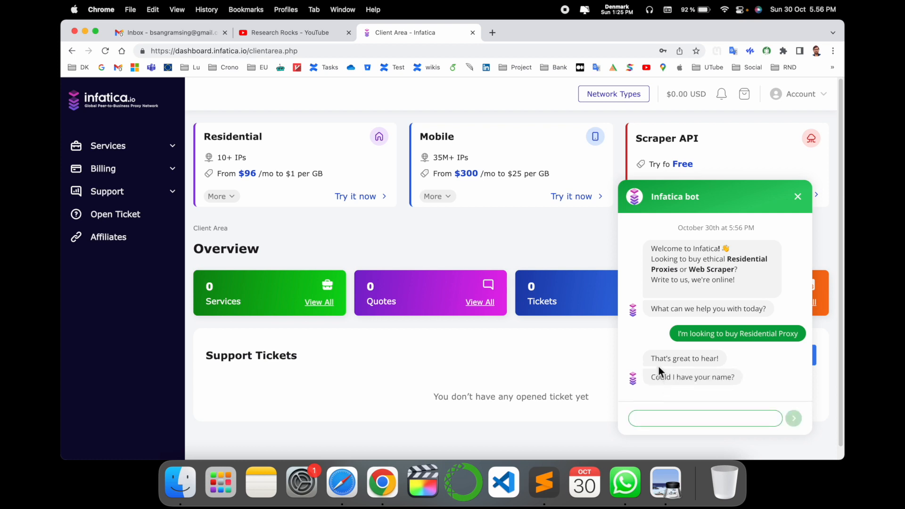
pyautogui.moveTo(714, 394)
pyautogui.write('Sangramsing')
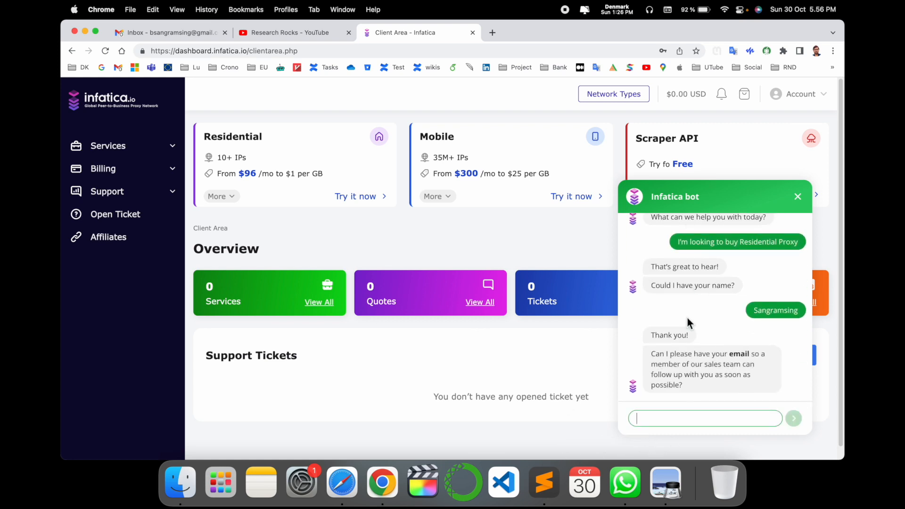
pyautogui.moveTo(656, 370)
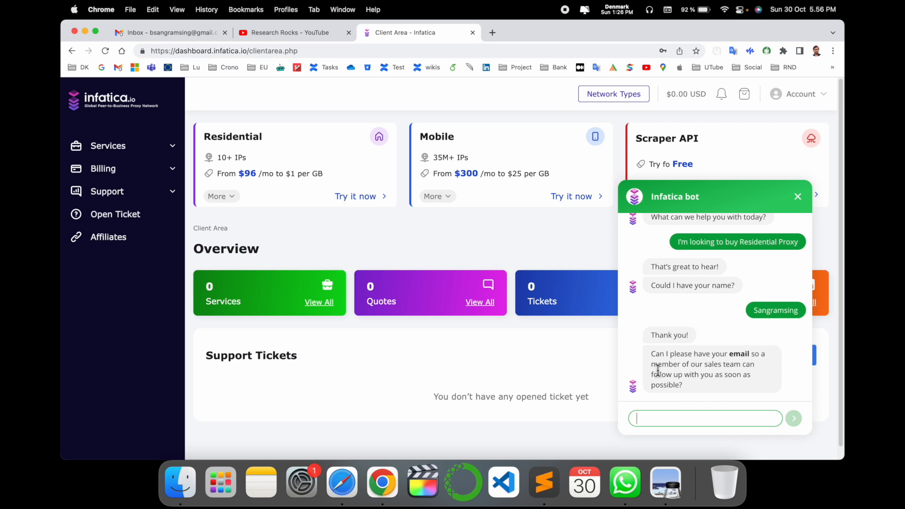
pyautogui.moveTo(820, 188)
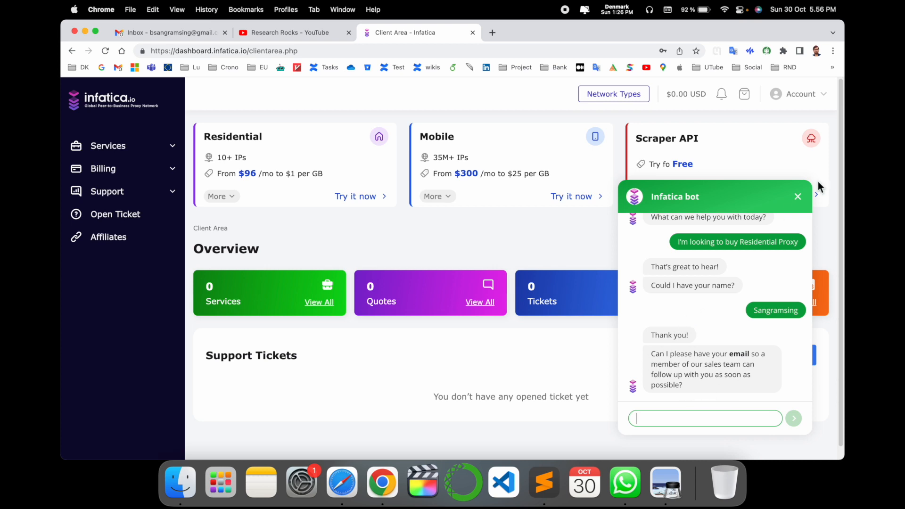
pyautogui.click(798, 197)
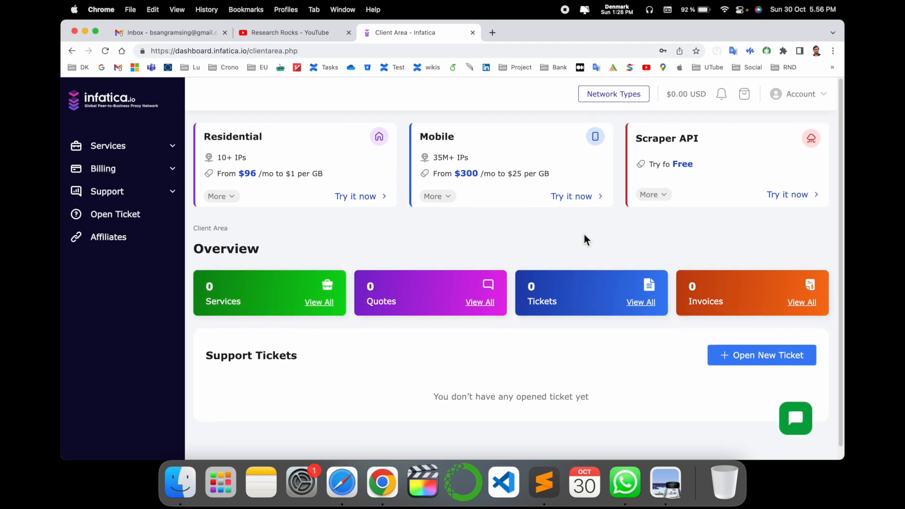
pyautogui.moveTo(266, 157)
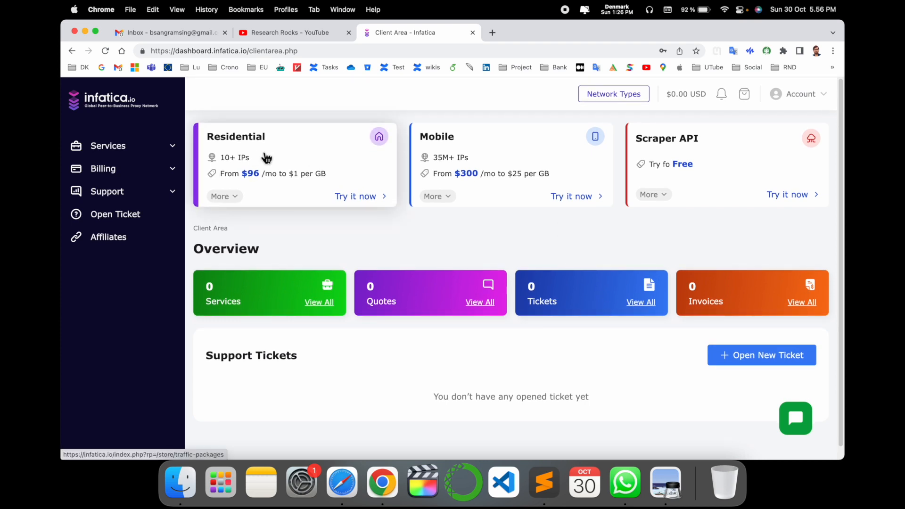
pyautogui.moveTo(234, 190)
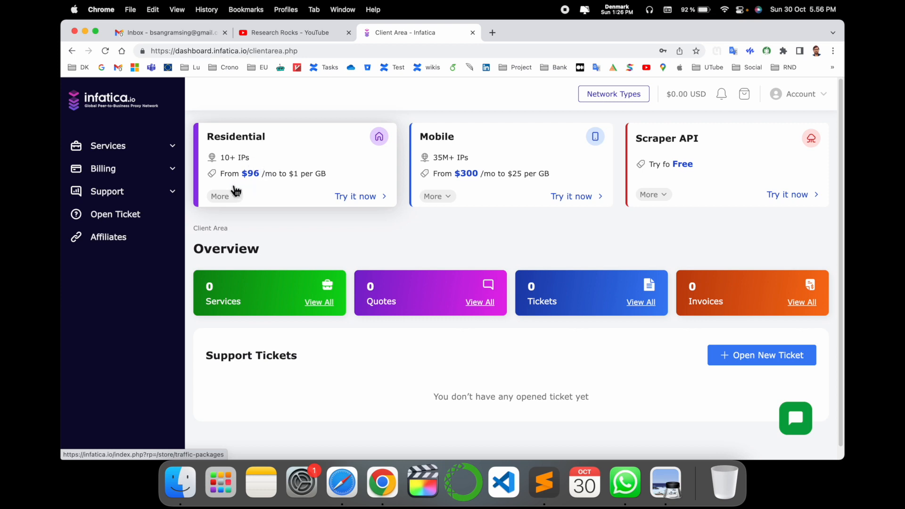
pyautogui.moveTo(257, 186)
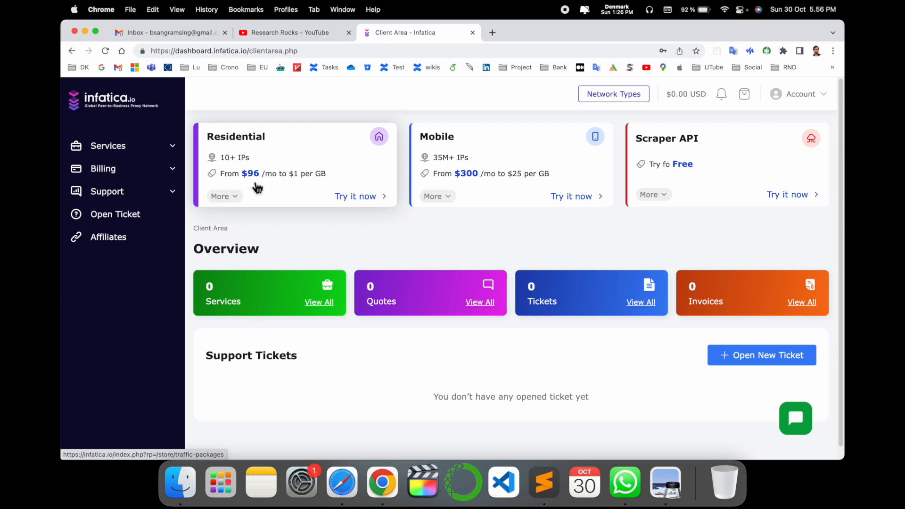
pyautogui.moveTo(307, 186)
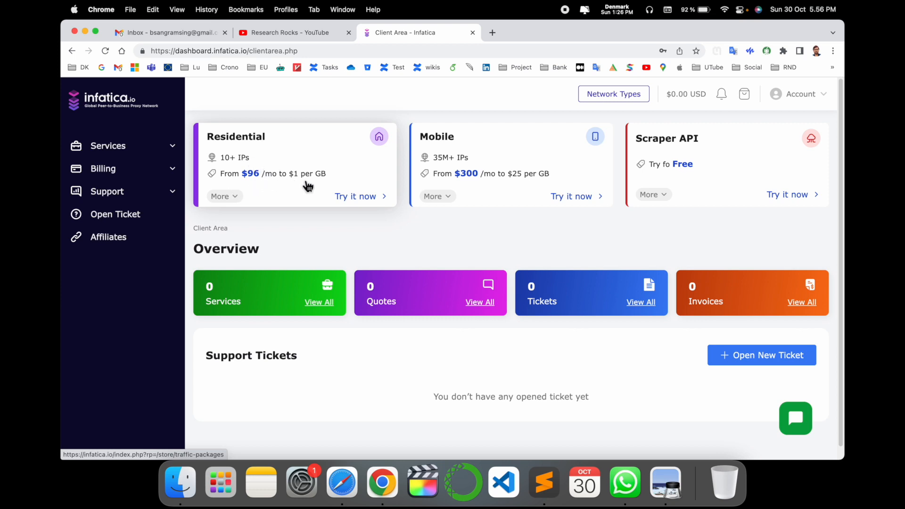
pyautogui.moveTo(525, 159)
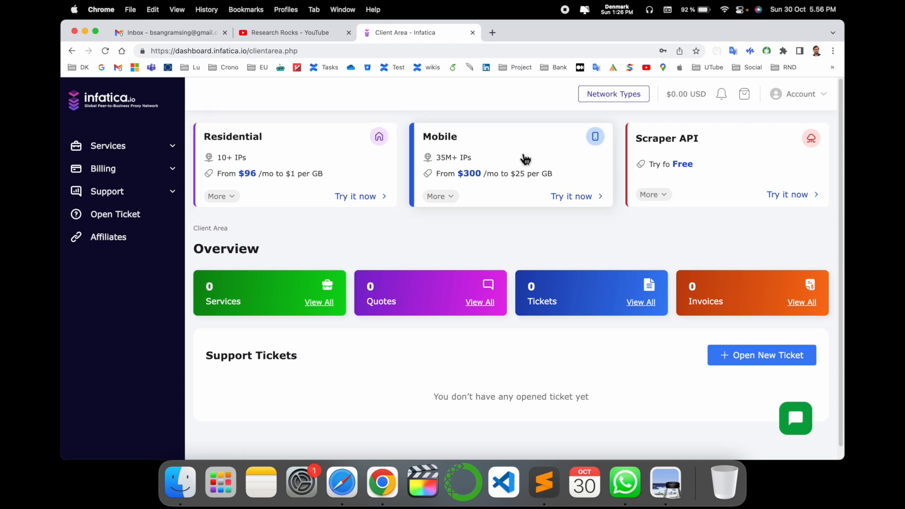
pyautogui.moveTo(613, 94)
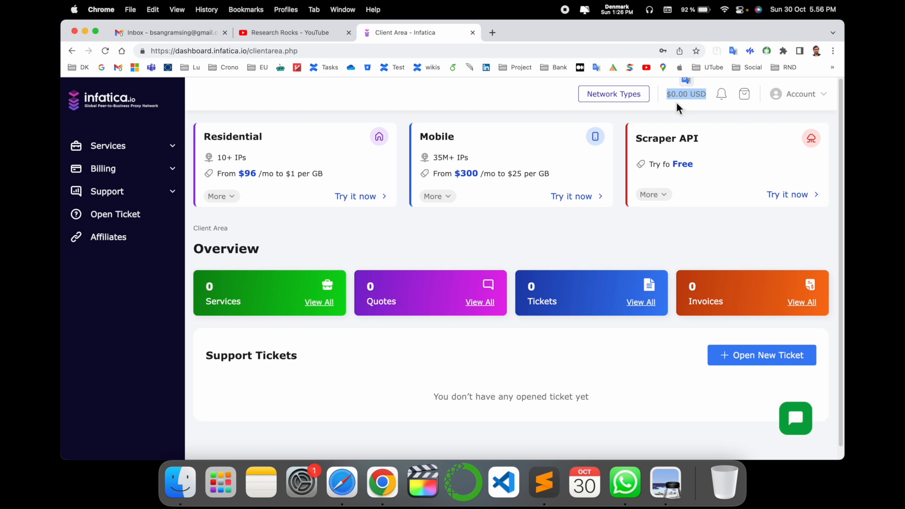
# Open Profile Details from the Account menu and scroll down to the address and payment information
pyautogui.click(801, 93)
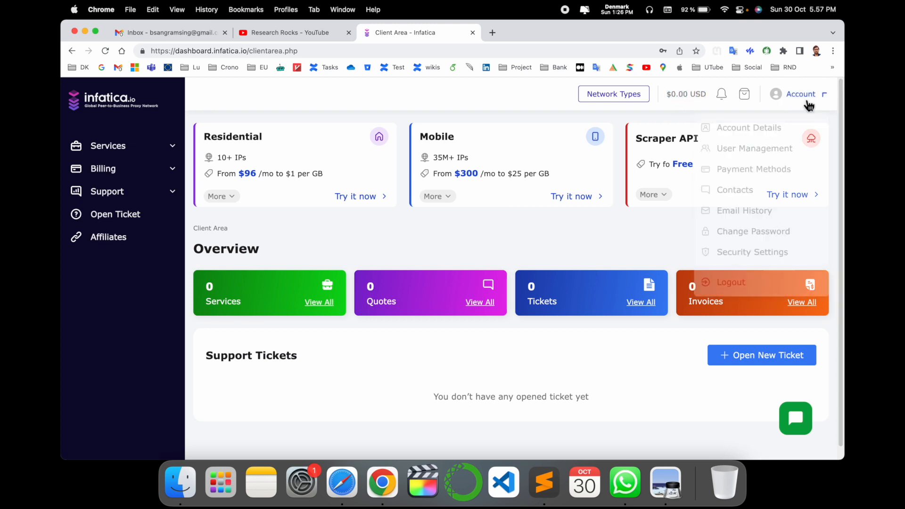
pyautogui.click(750, 127)
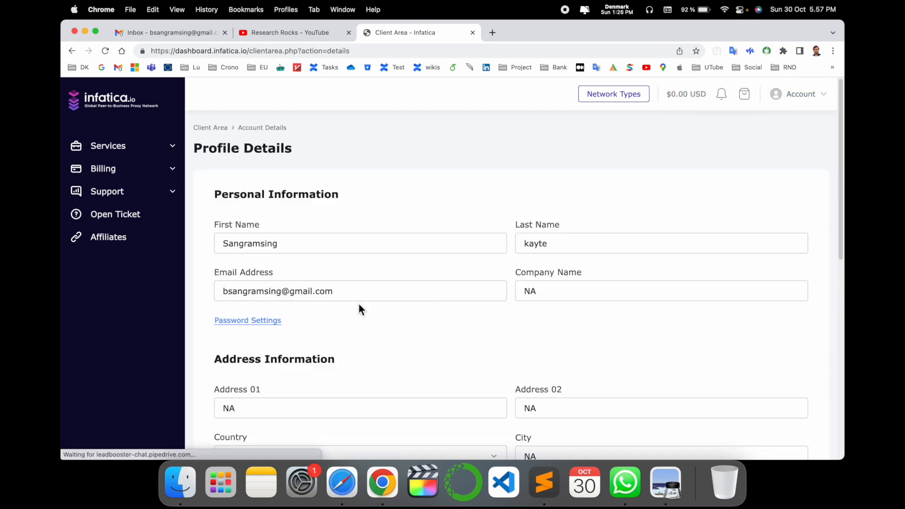
pyautogui.scroll(-3)
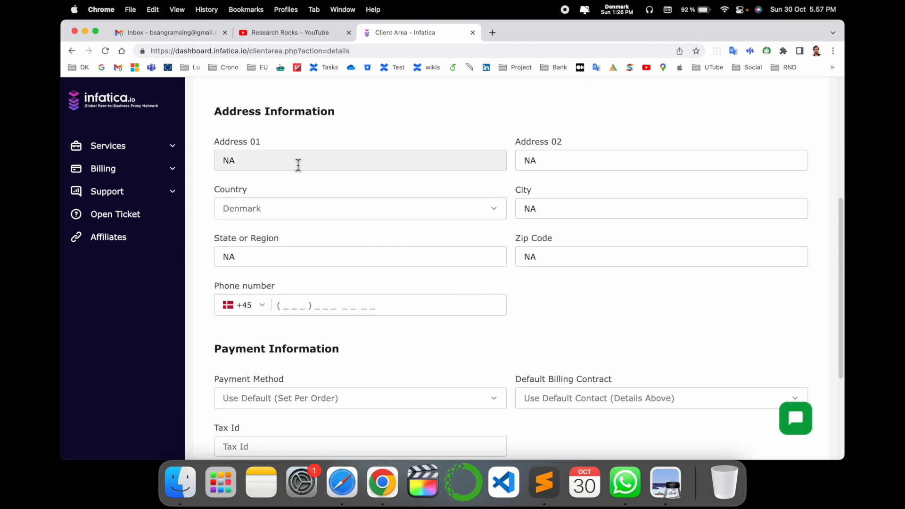
pyautogui.scroll(-3)
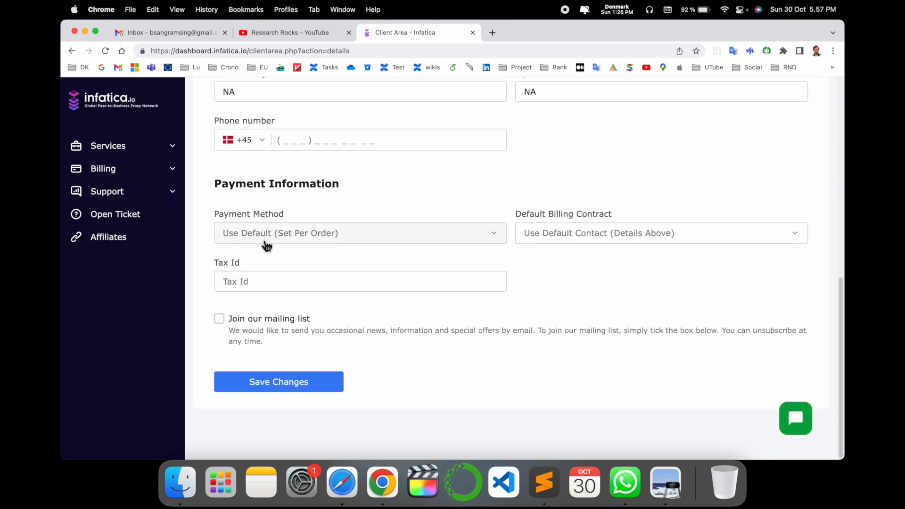
# Keep the default payment method and tick 'Join our mailing list'
pyautogui.click(359, 233)
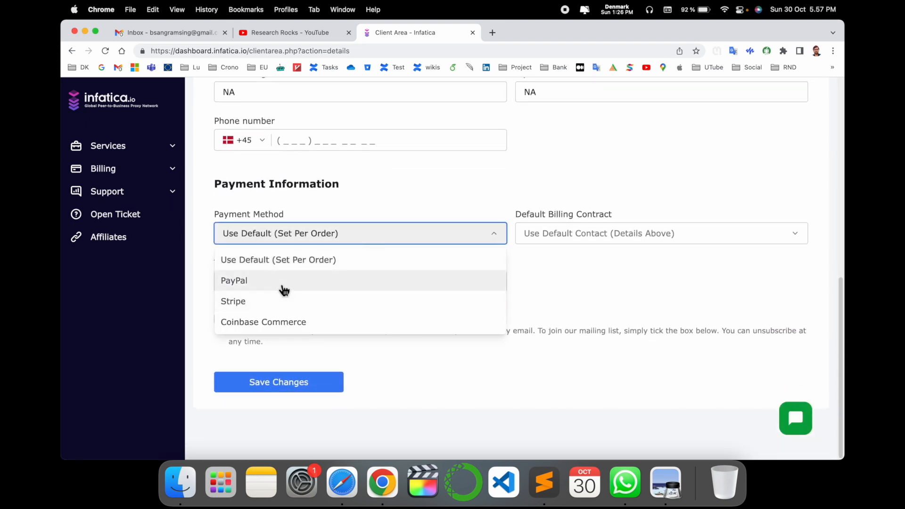
pyautogui.moveTo(264, 307)
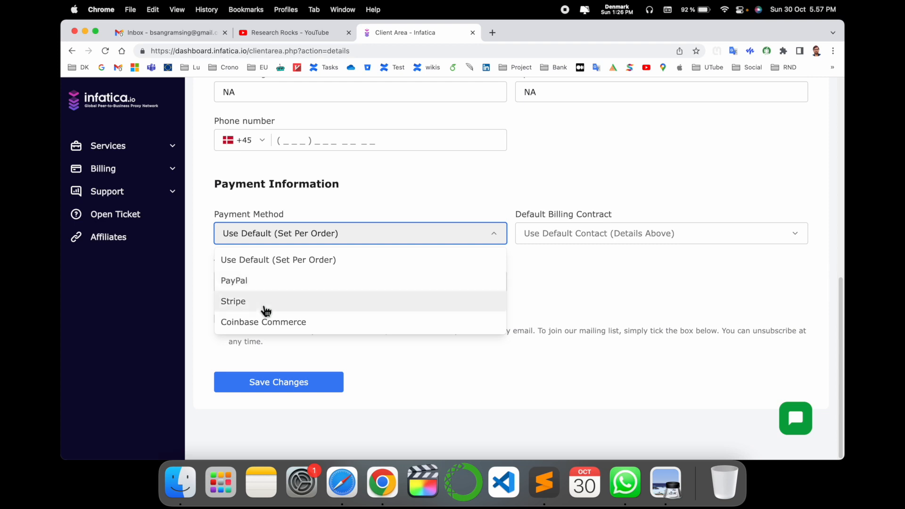
pyautogui.click(277, 260)
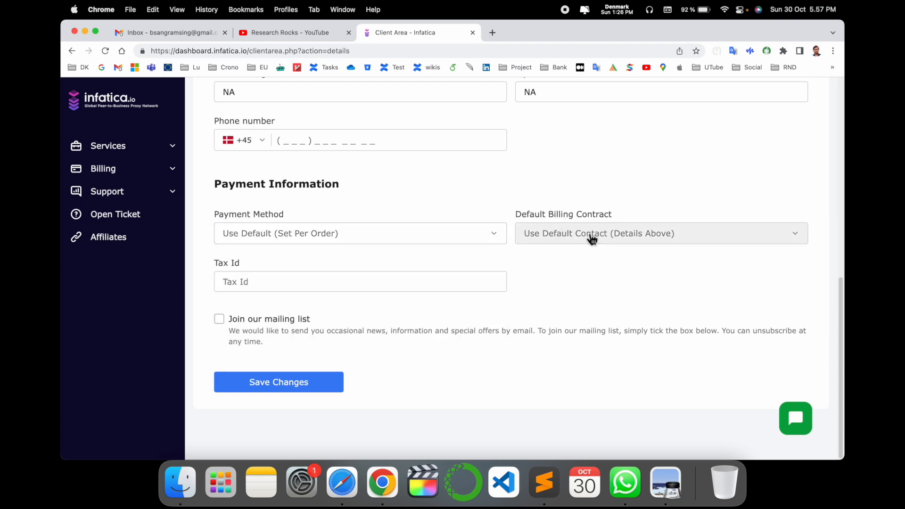
pyautogui.click(219, 319)
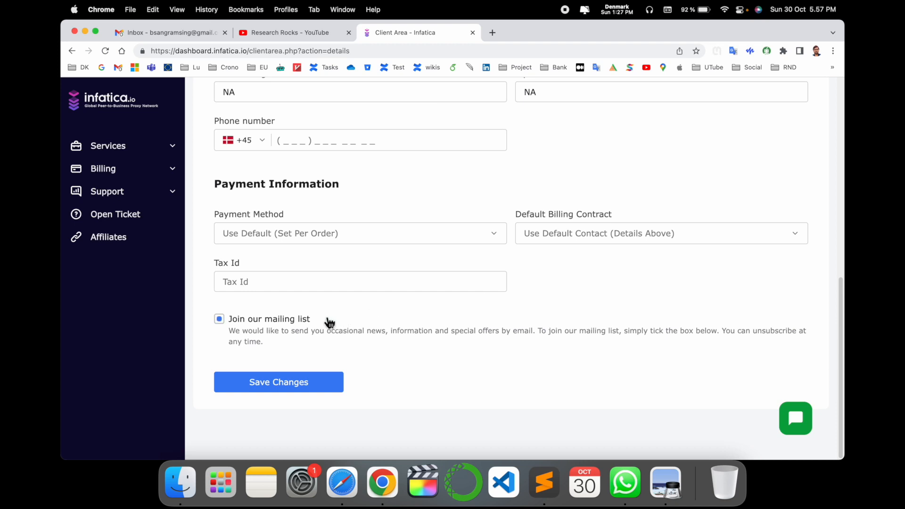
pyautogui.scroll(3)
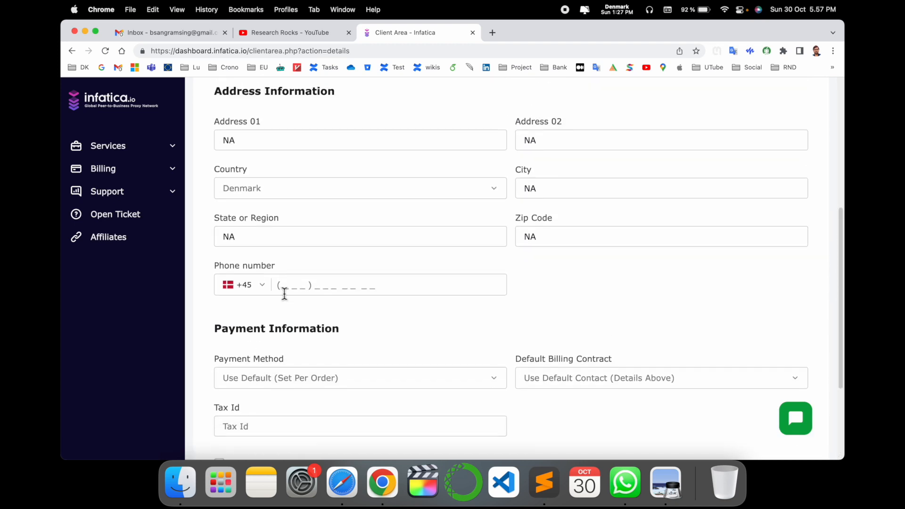
# View the User Management page with its single owner account
pyautogui.click(801, 94)
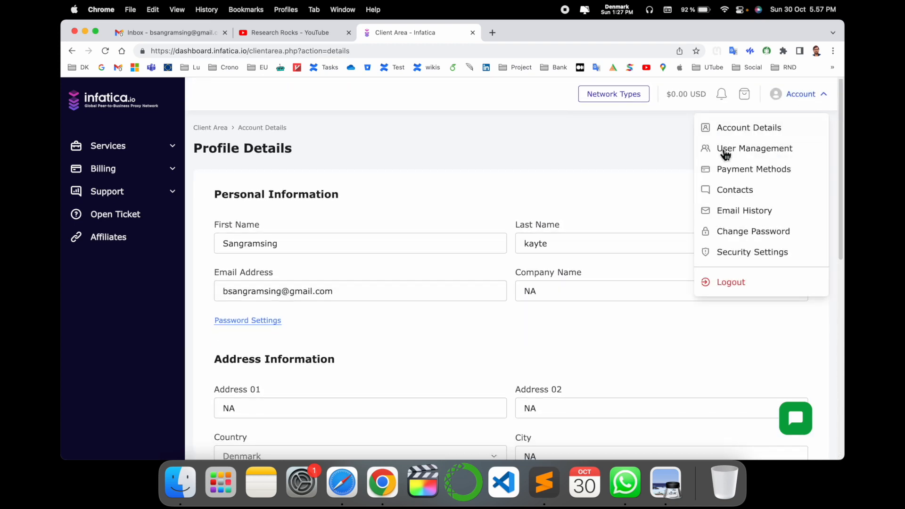
pyautogui.click(754, 148)
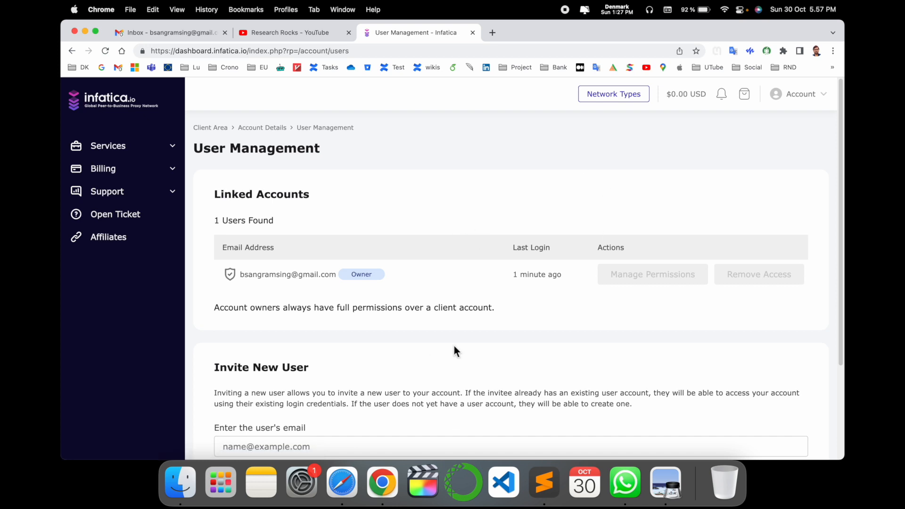
pyautogui.scroll(-3)
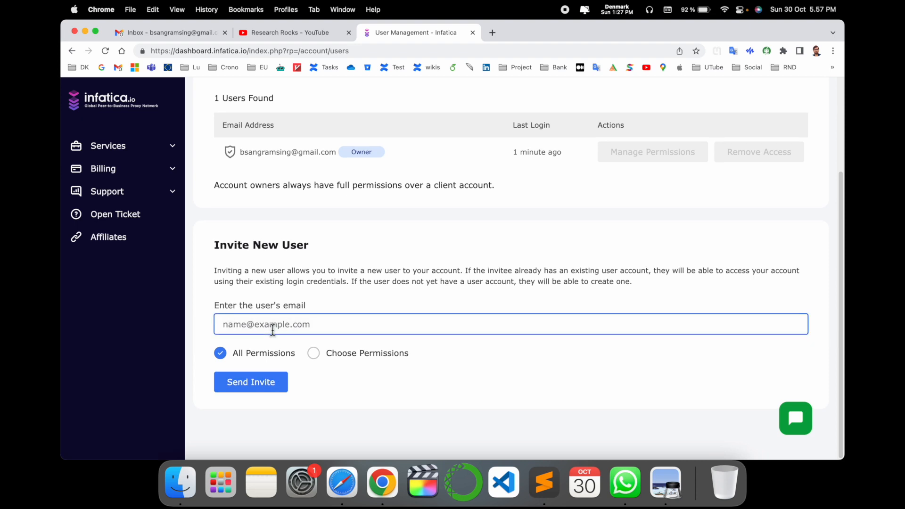
# Go to Payment Methods and bring up the Add New Credit Card form
pyautogui.click(800, 93)
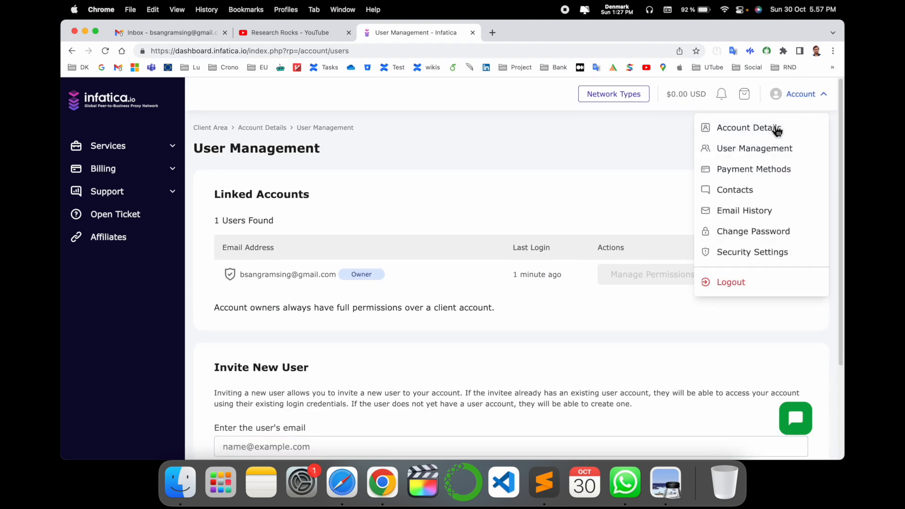
pyautogui.click(754, 169)
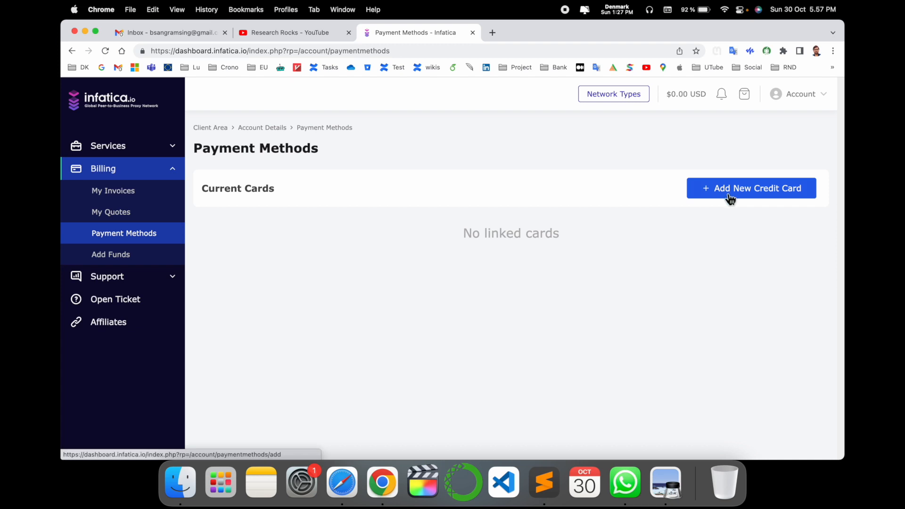
pyautogui.click(750, 188)
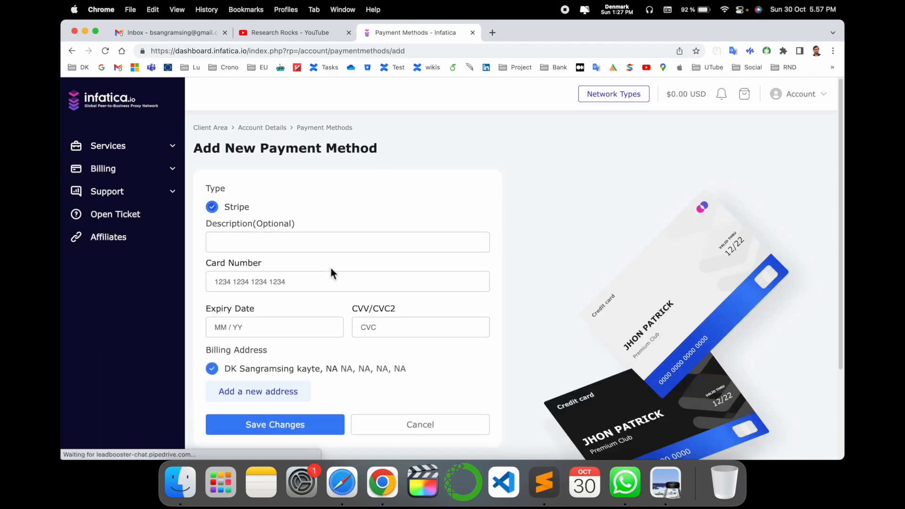
pyautogui.click(801, 94)
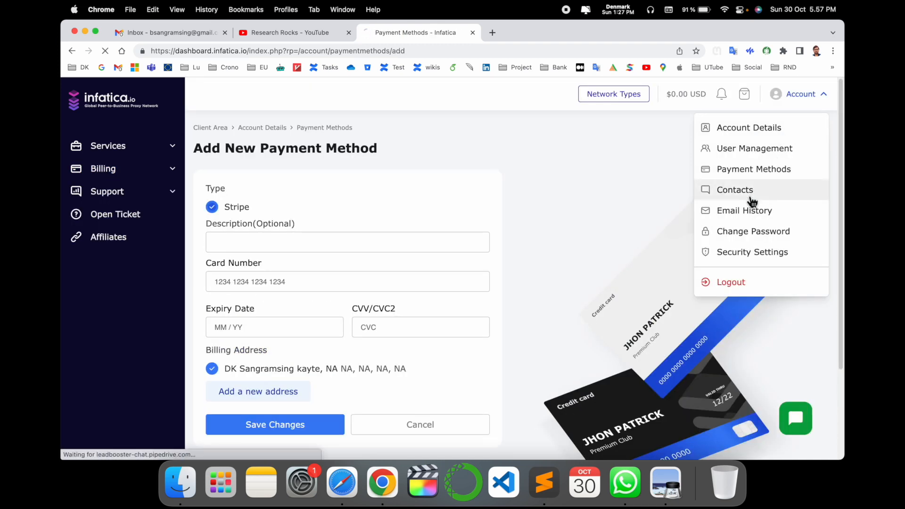
# Review the Contacts / Sub-accounts page, then expand the Services submenu in the sidebar
pyautogui.click(735, 190)
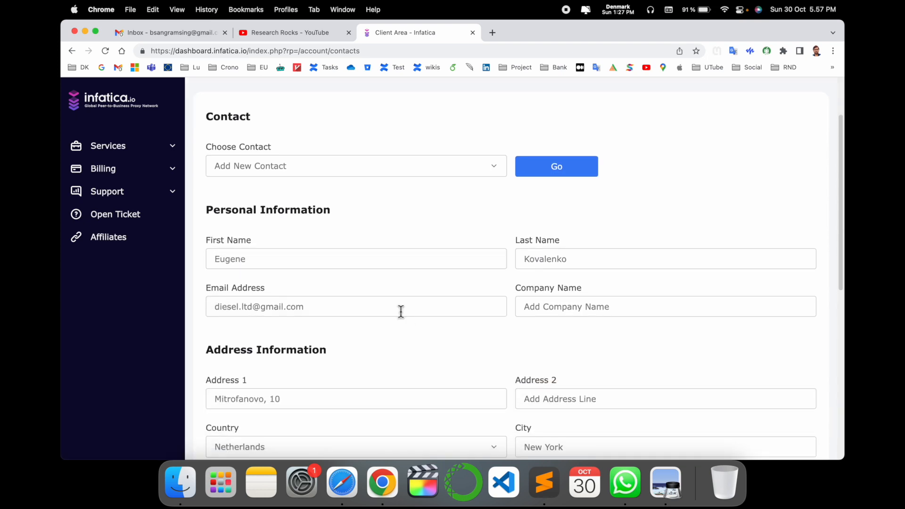
pyautogui.scroll(-3)
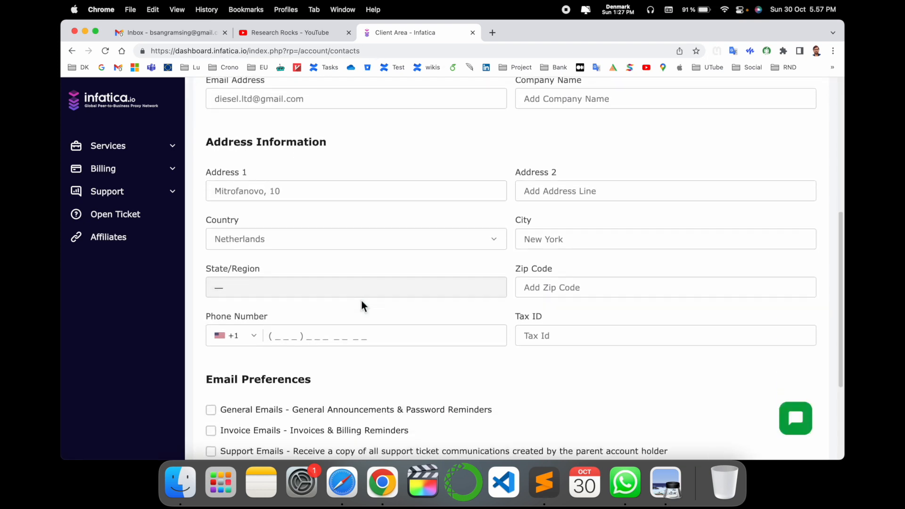
pyautogui.click(801, 93)
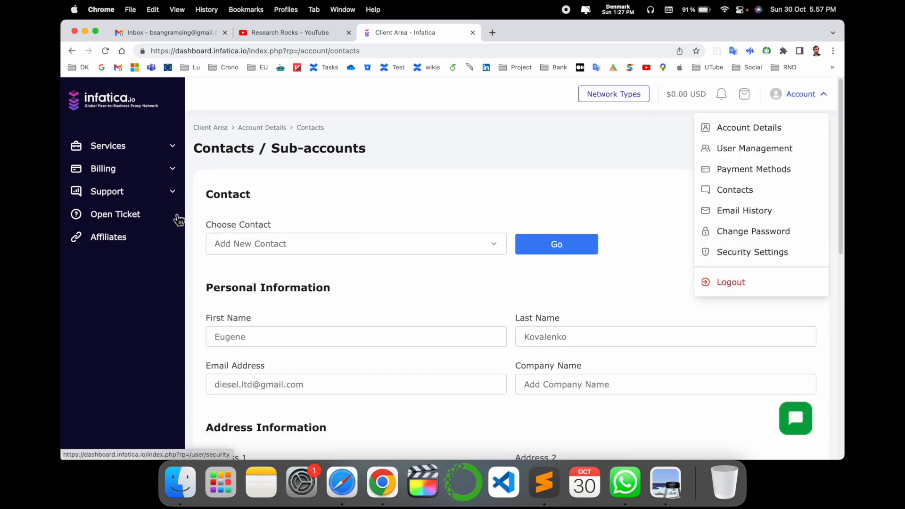
pyautogui.click(107, 145)
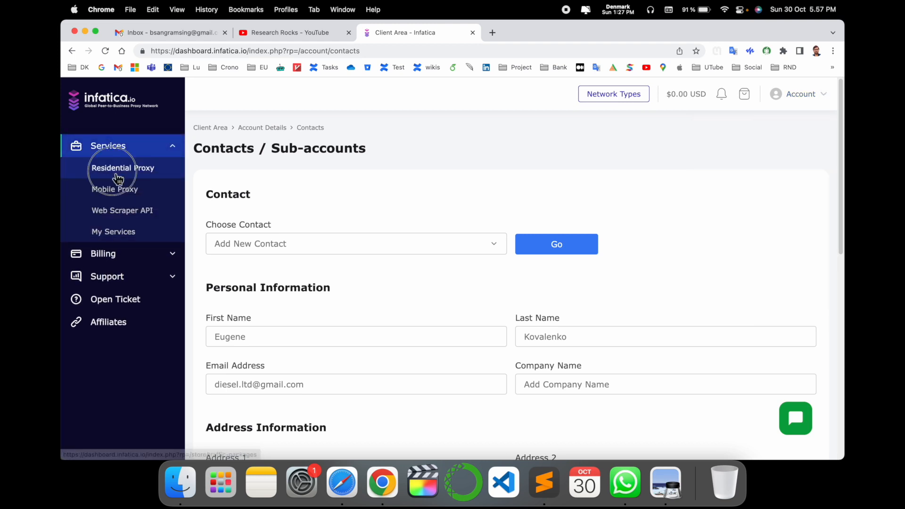
# Add the Light Plan trial to the cart, then add the free 7-day Crawler trial
pyautogui.click(122, 168)
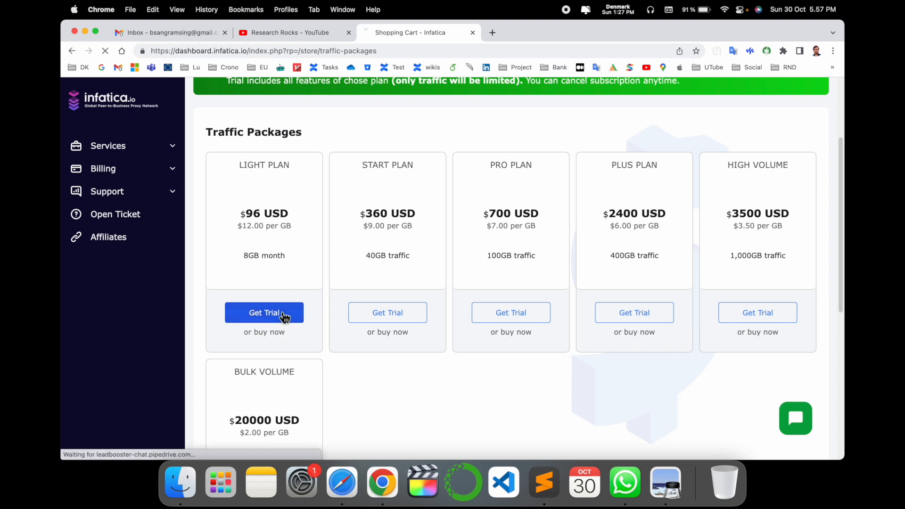
pyautogui.click(264, 312)
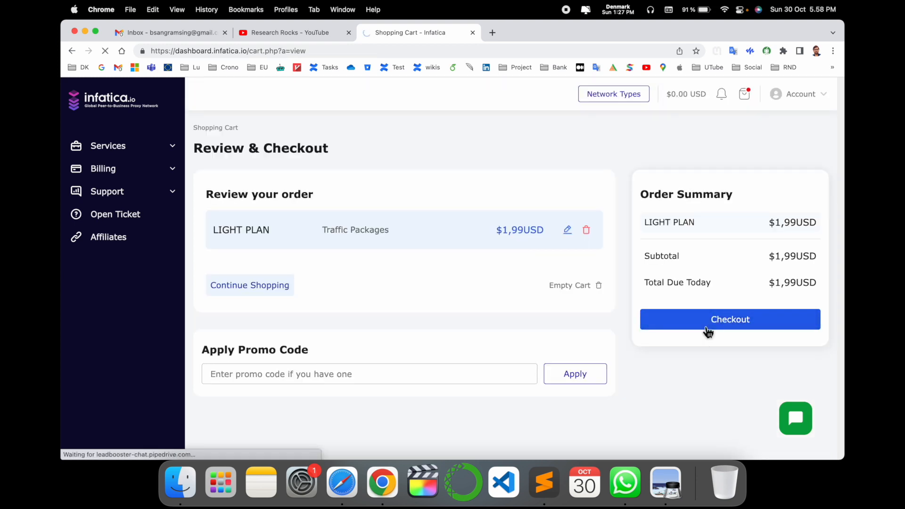
pyautogui.click(730, 320)
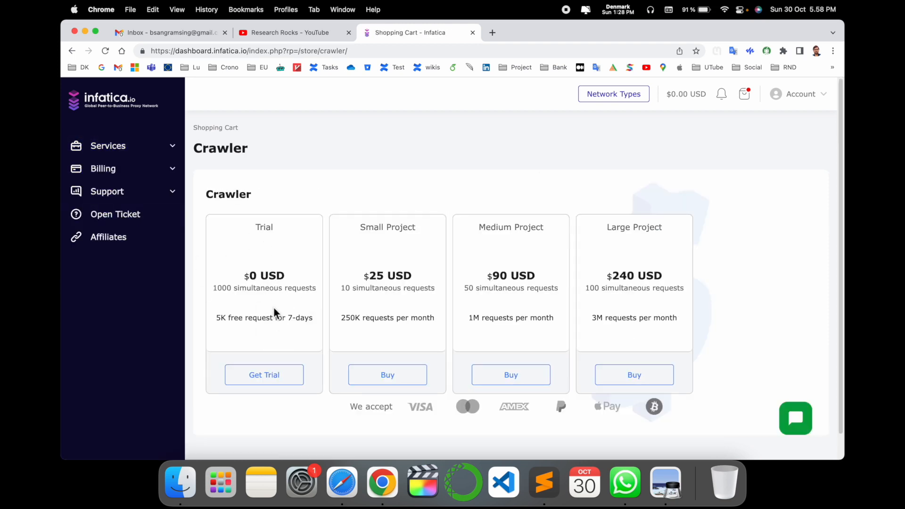
pyautogui.click(264, 375)
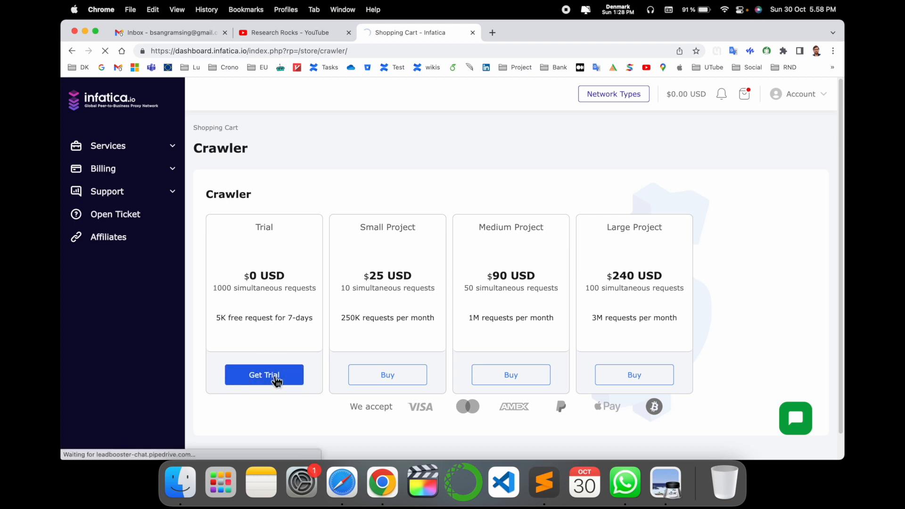
# Remove the Light Plan from the order, check out and complete the order for the Crawler trial
pyautogui.click(263, 374)
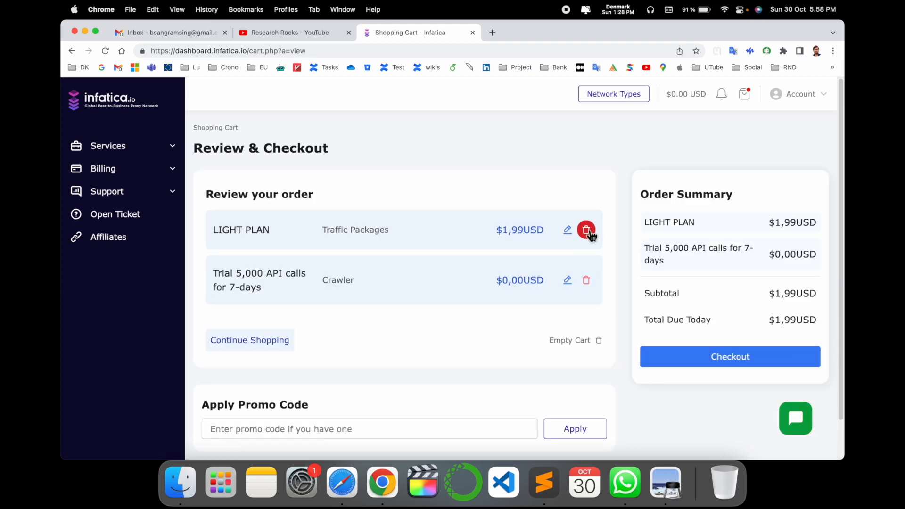
pyautogui.click(729, 356)
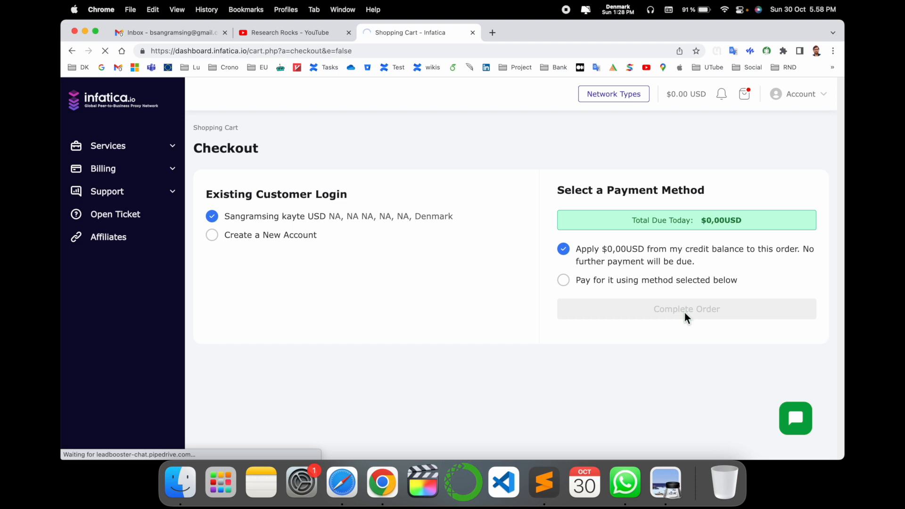
pyautogui.click(685, 310)
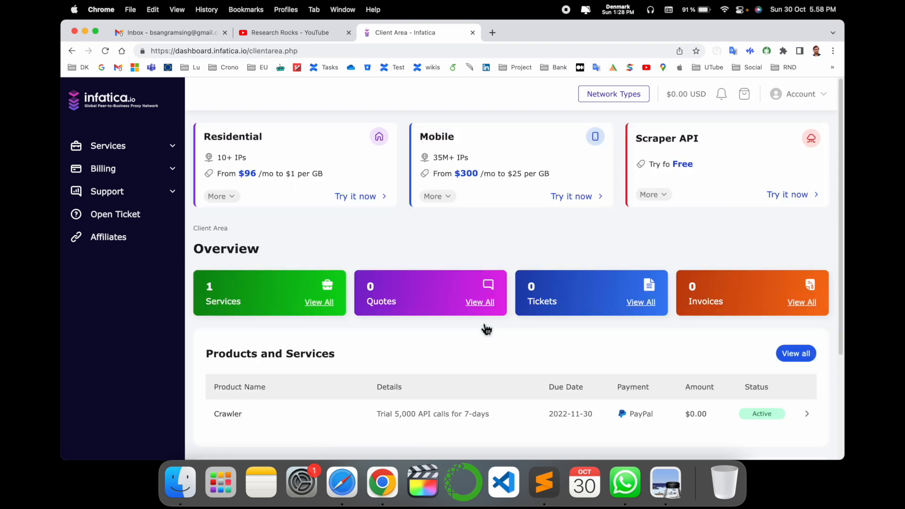
# Review the active Crawler trial under Products and Services, then expand the Services list in the sidebar
pyautogui.scroll(-3)
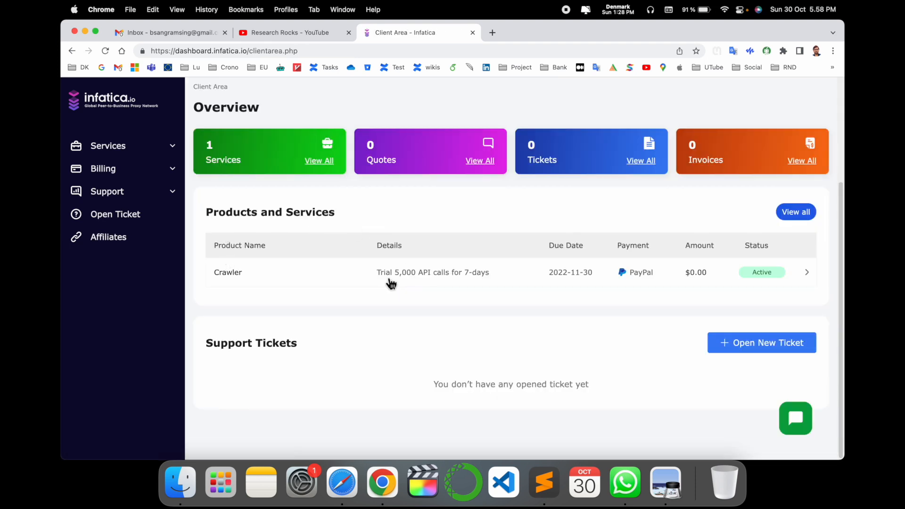
pyautogui.moveTo(426, 287)
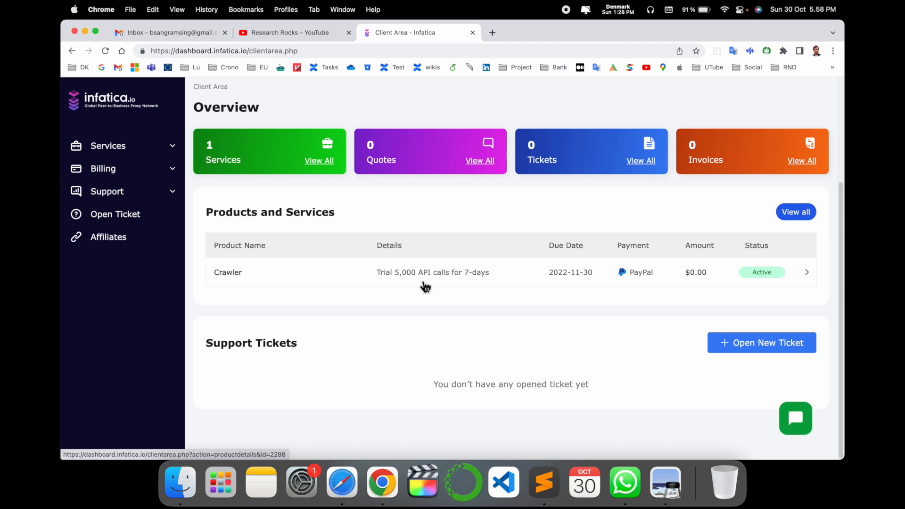
pyautogui.moveTo(454, 288)
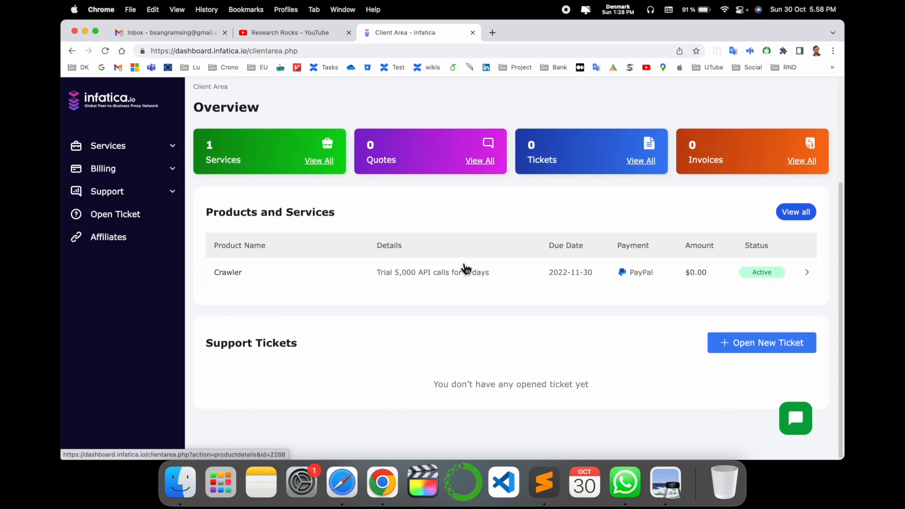
pyautogui.scroll(3)
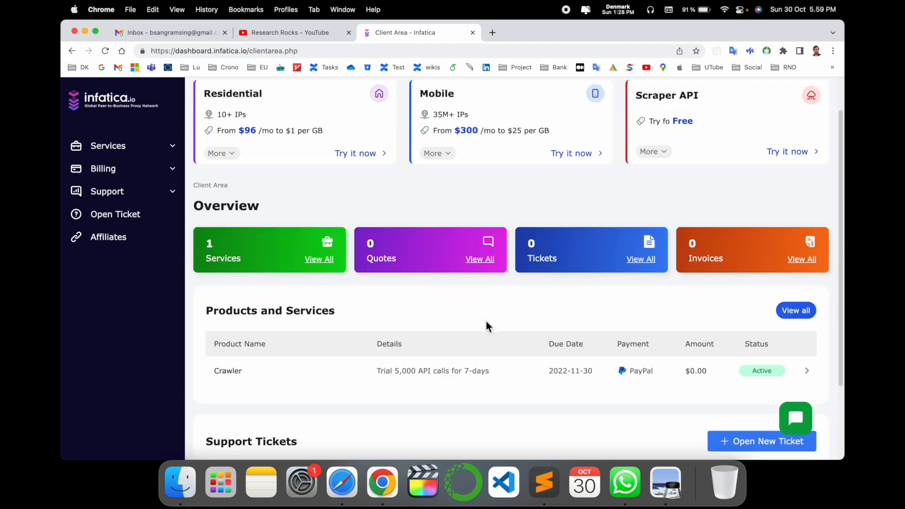
pyautogui.scroll(3)
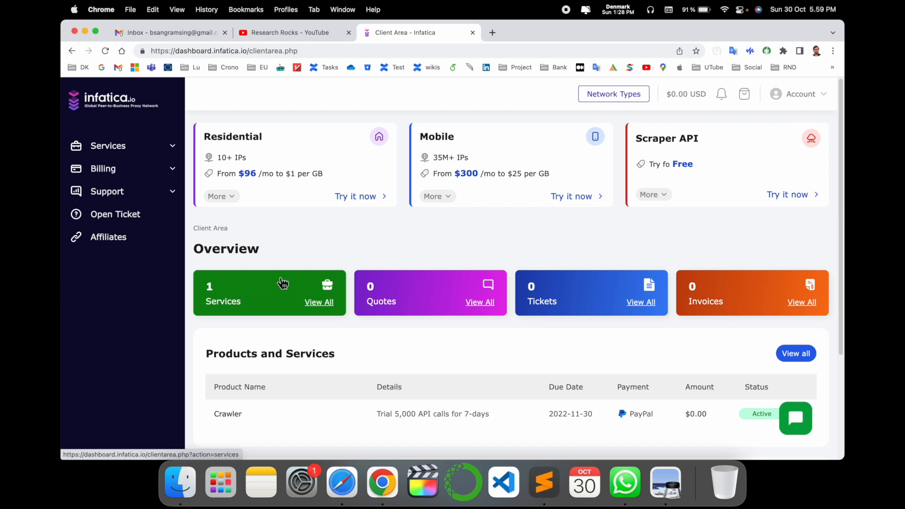
pyautogui.click(108, 146)
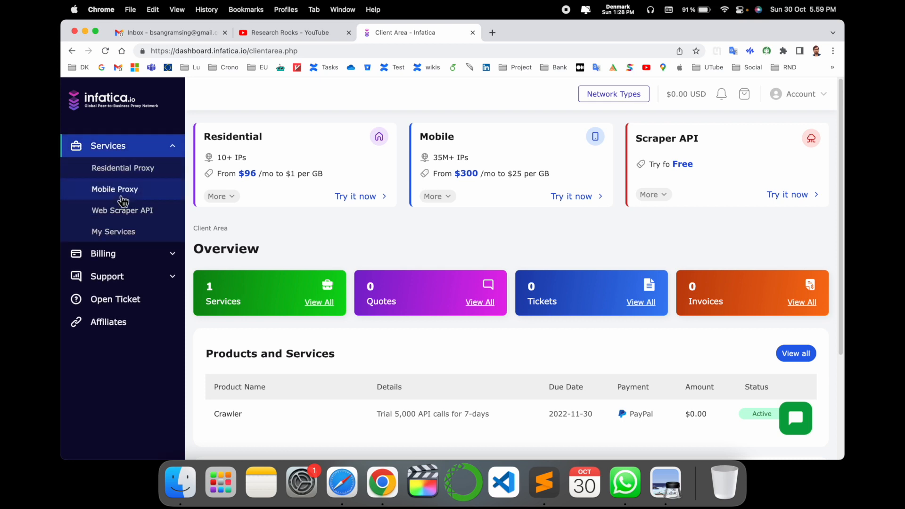
pyautogui.click(114, 232)
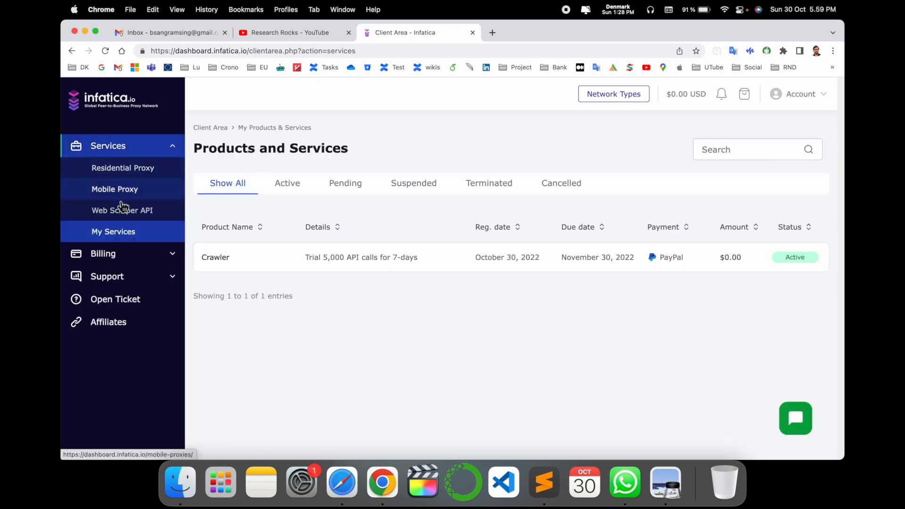
pyautogui.moveTo(122, 210)
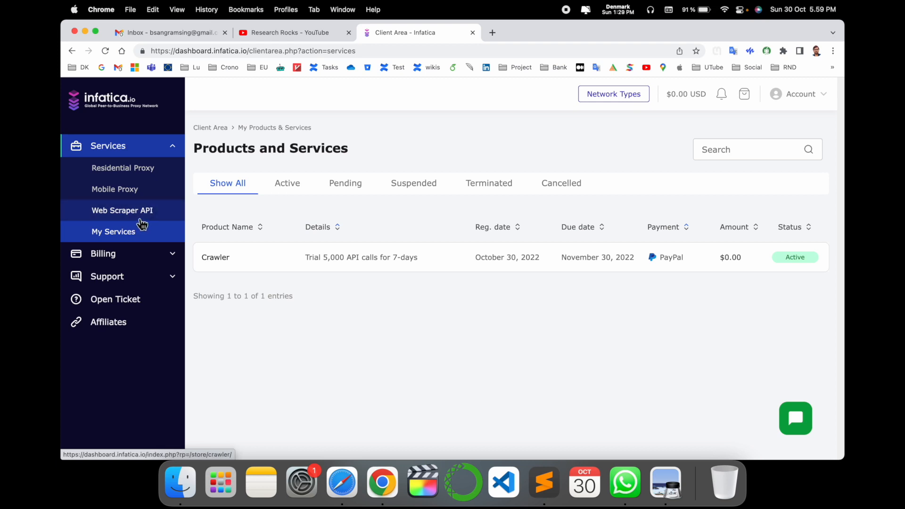
pyautogui.moveTo(156, 225)
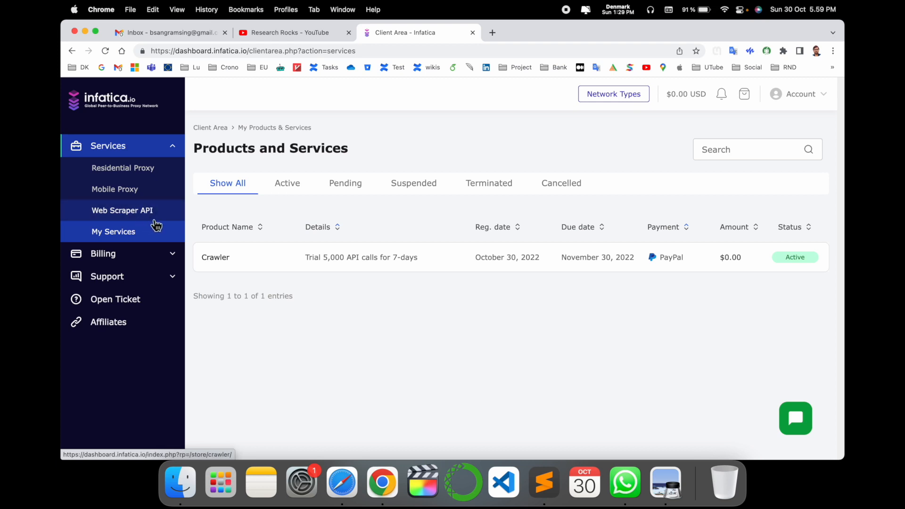
pyautogui.click(613, 93)
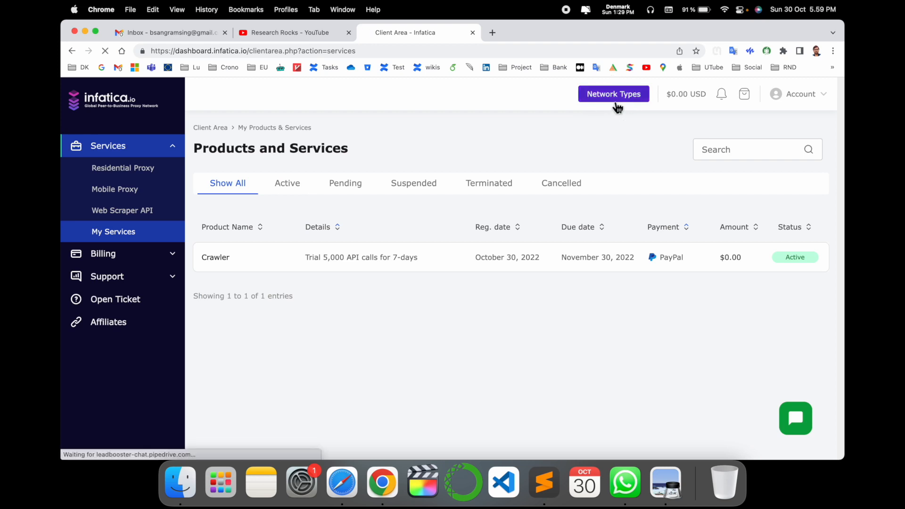
pyautogui.click(613, 93)
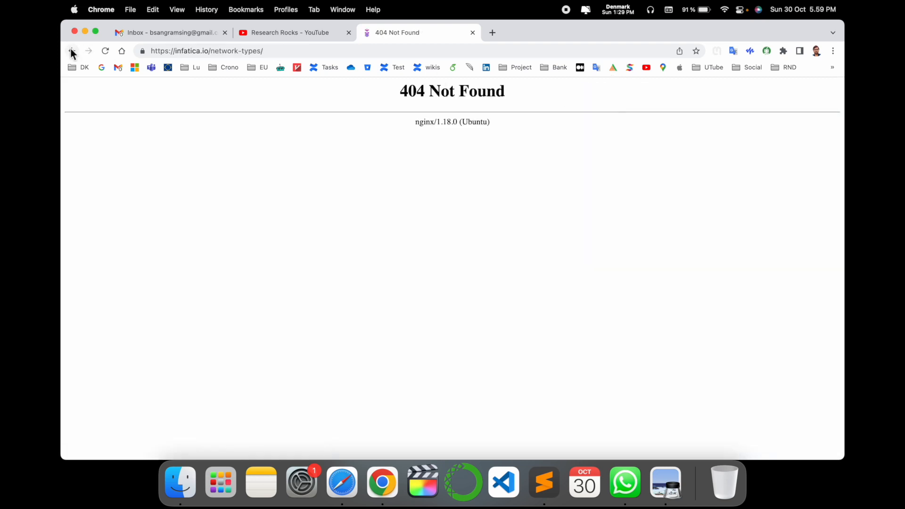
pyautogui.click(72, 51)
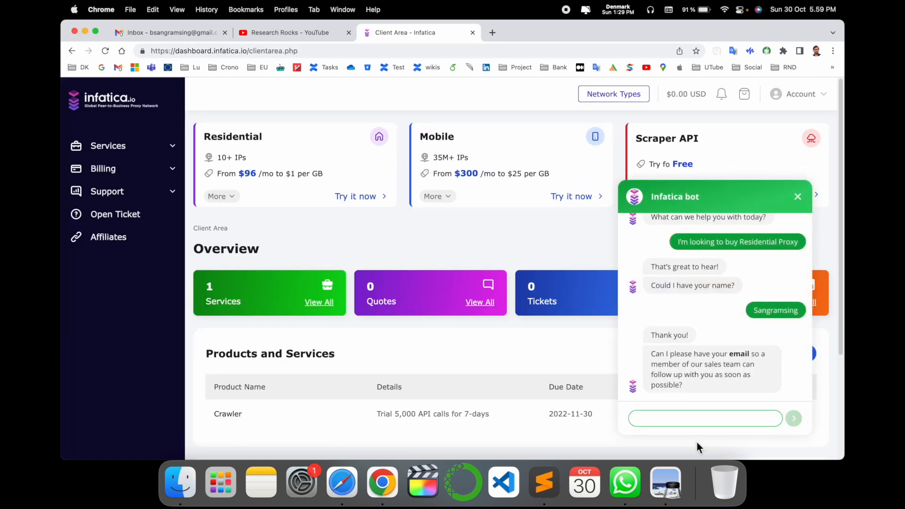
pyautogui.moveTo(701, 368)
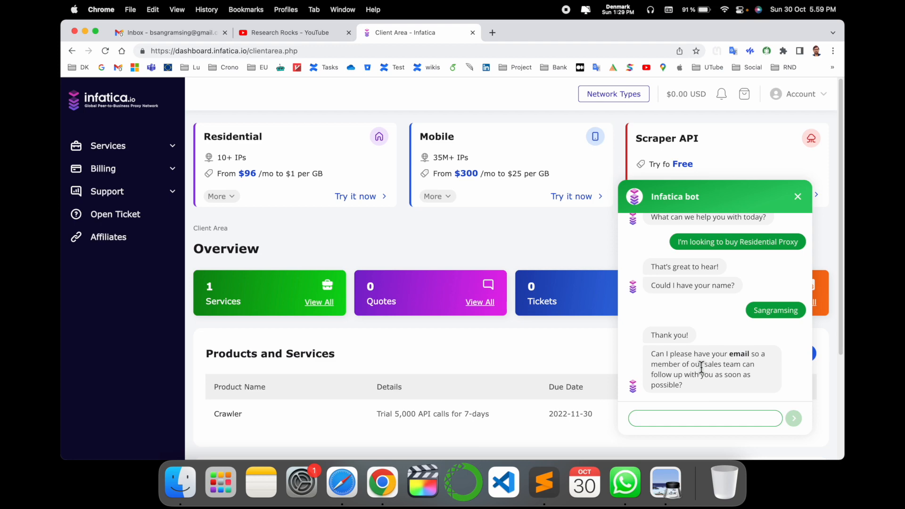